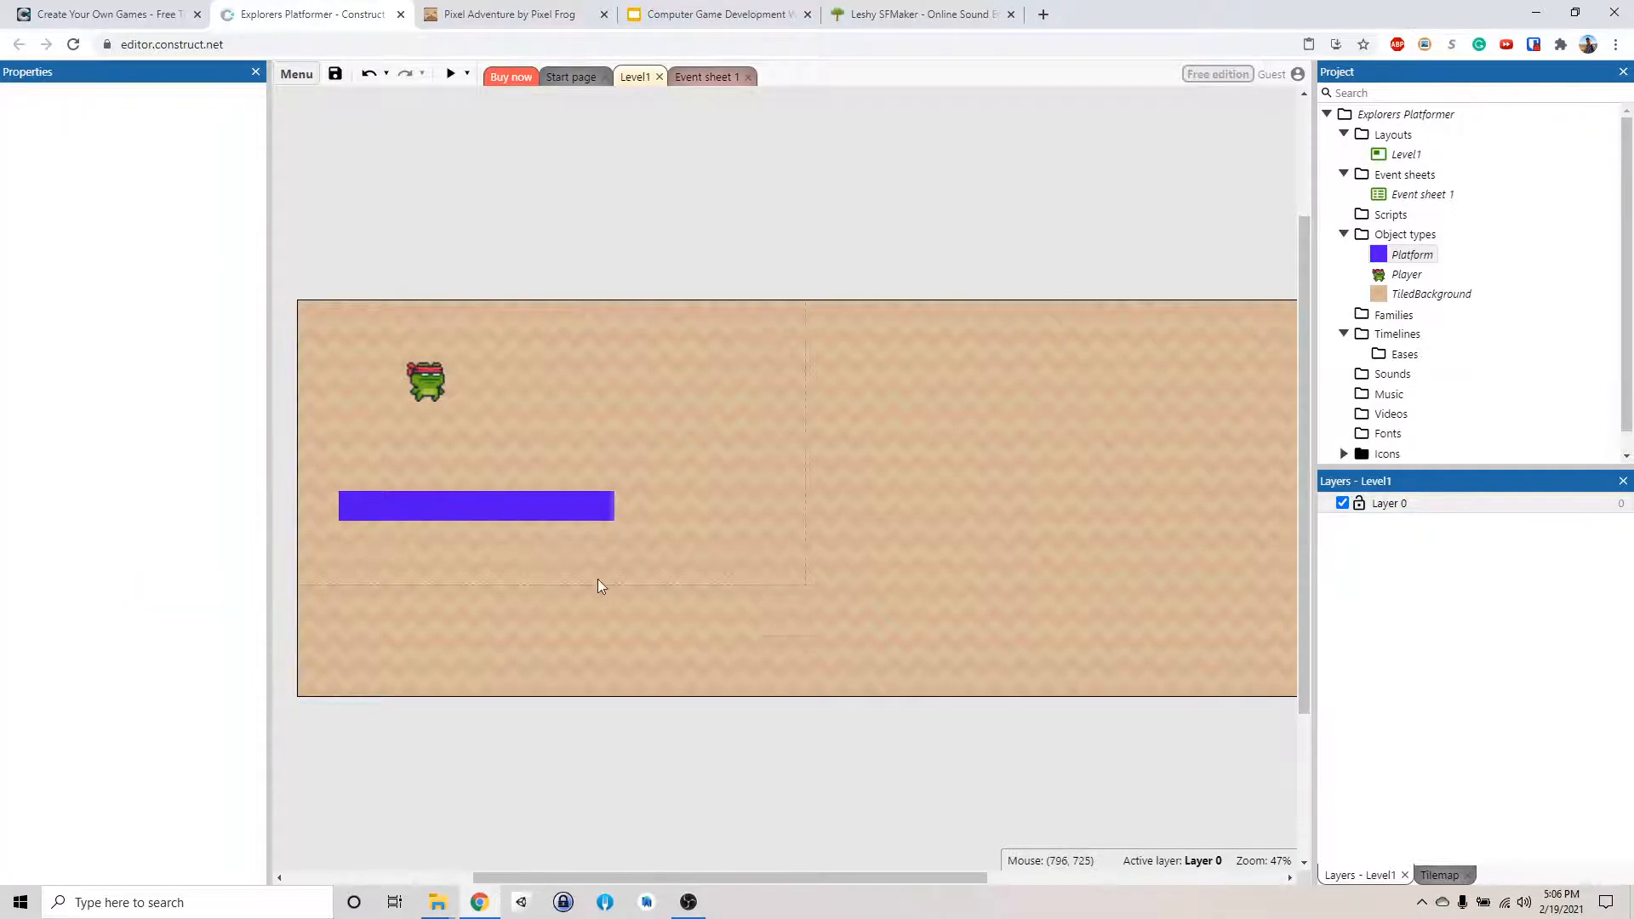
- Delete the purple Platform sprite from Level1, leaving only the player on the background
click(475, 506)
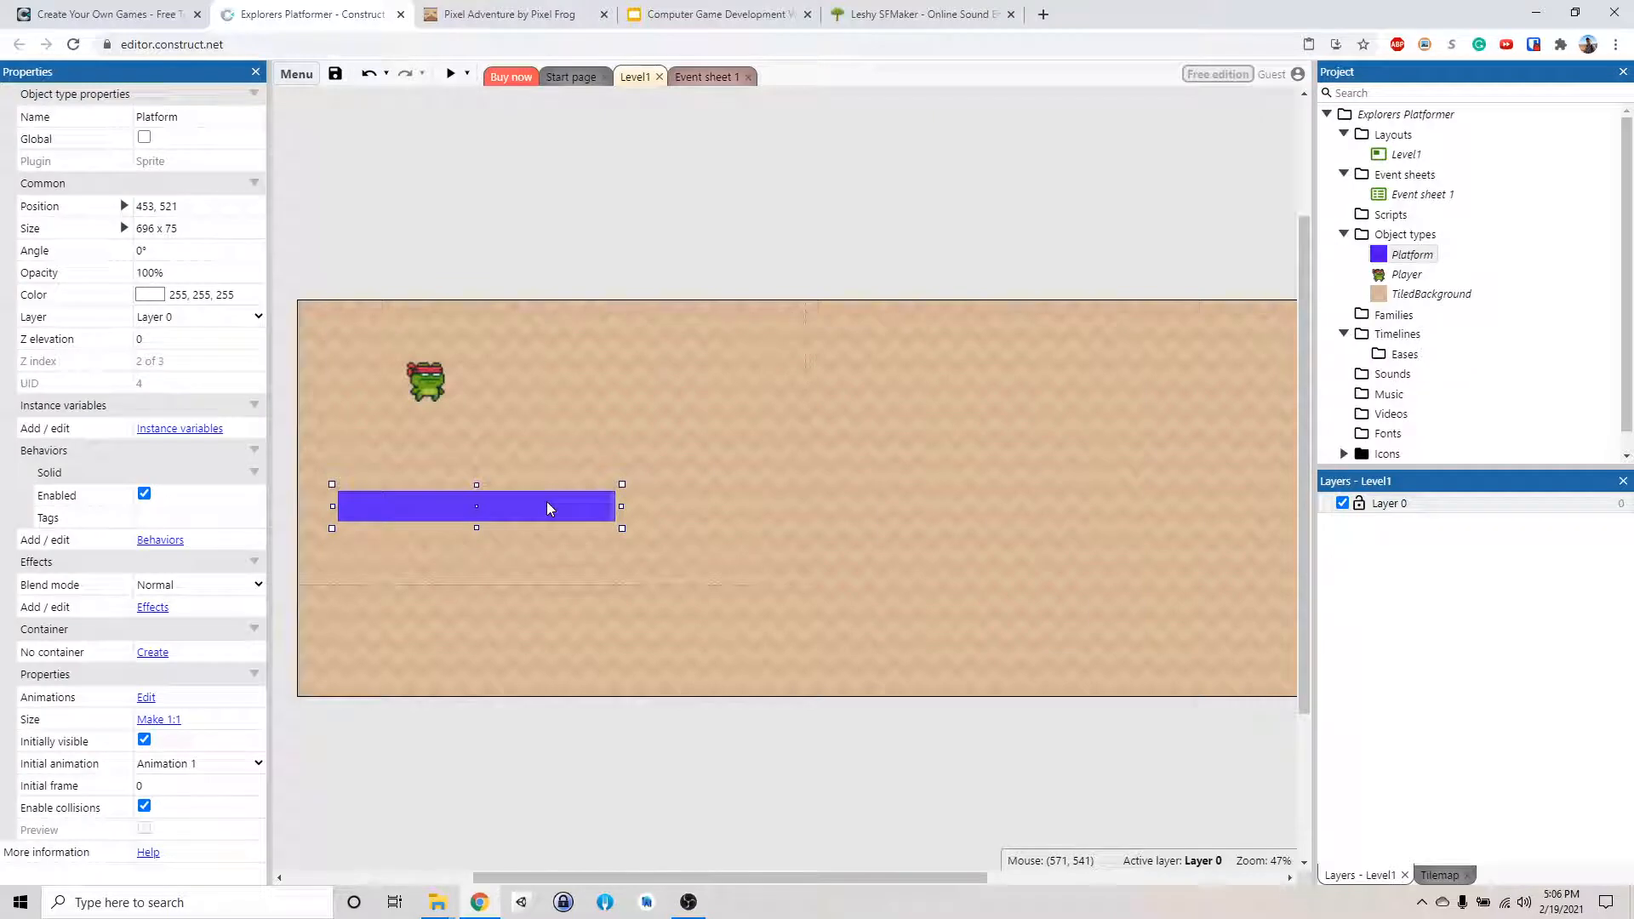
key(Delete)
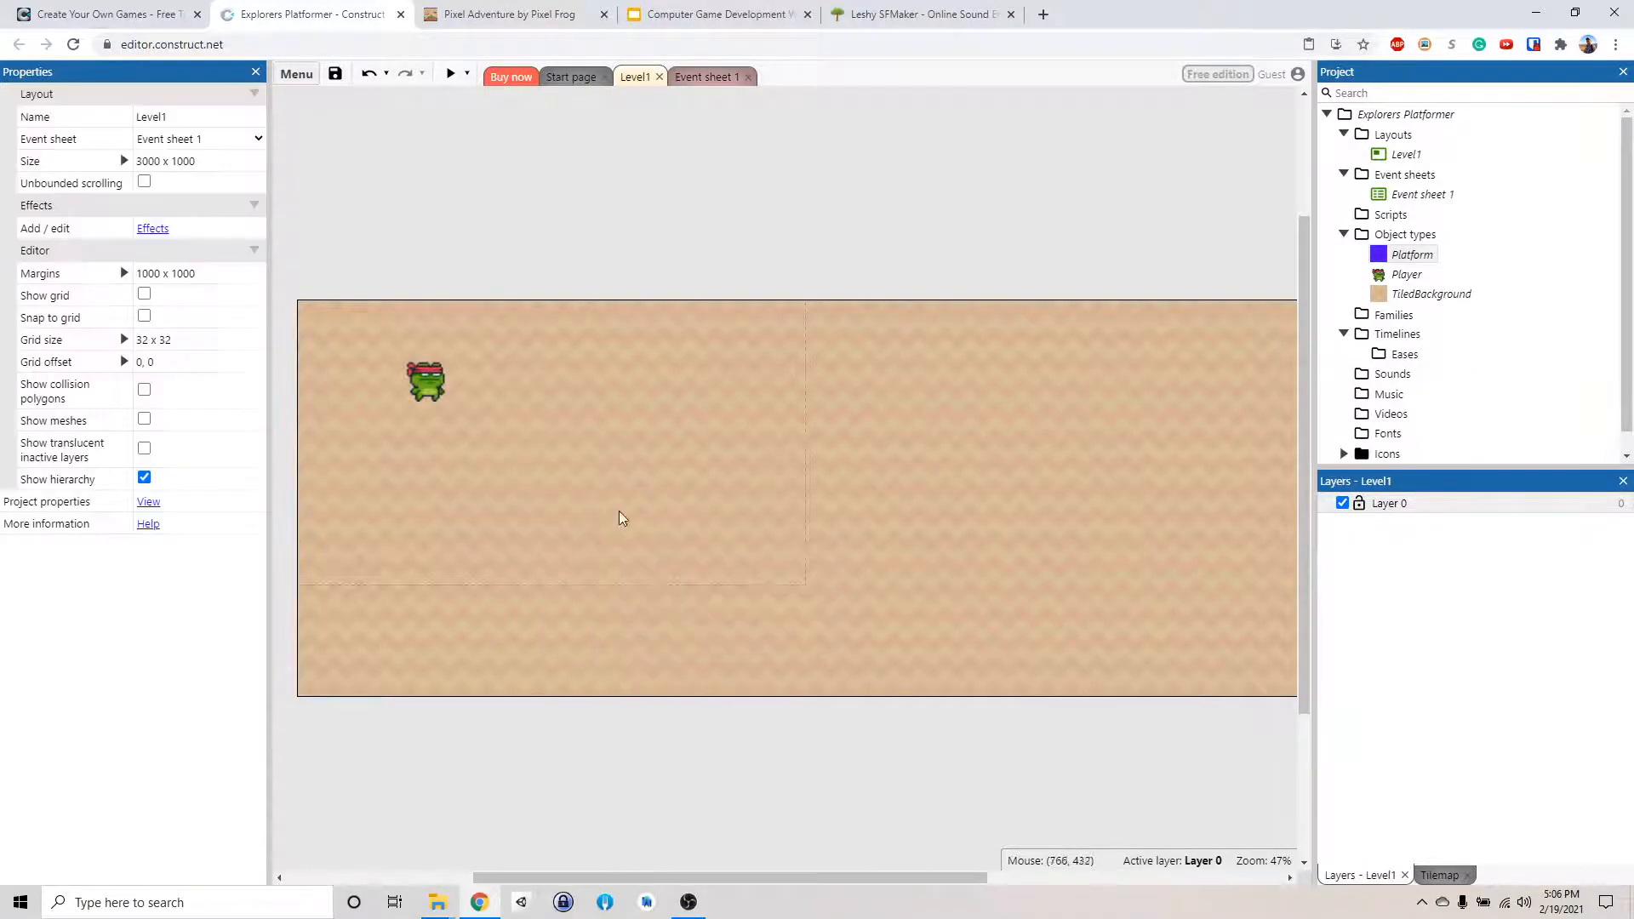
- Insert a new Tilemap object into Level1 via the layout's Insert new object dialog
right_click(618, 517)
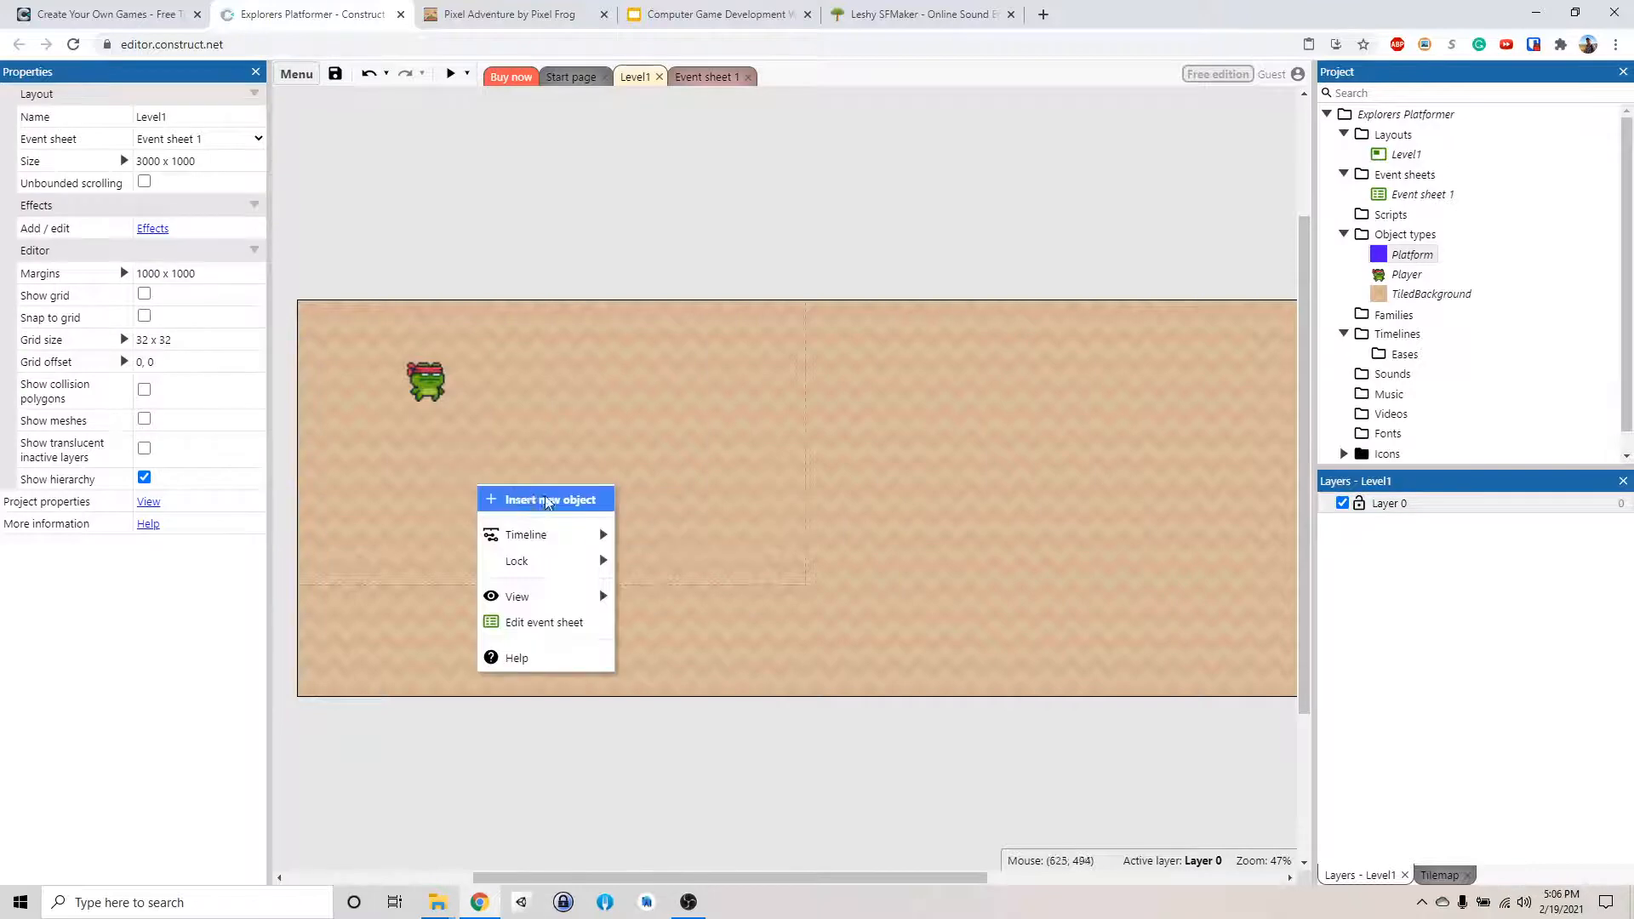
click(550, 498)
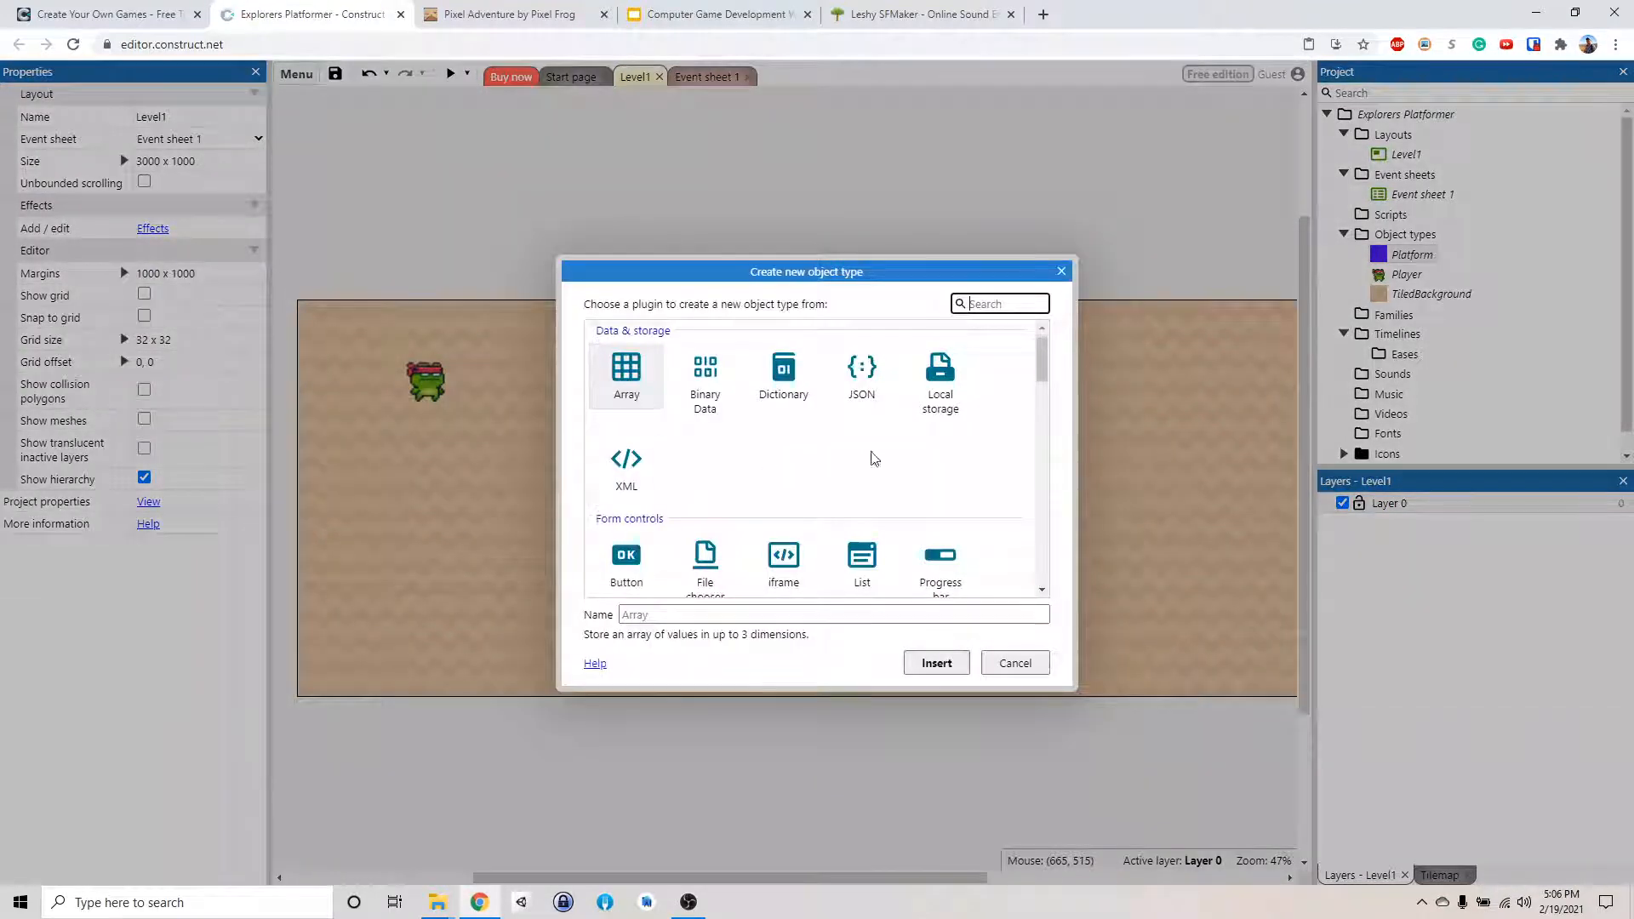
scroll(down, 3)
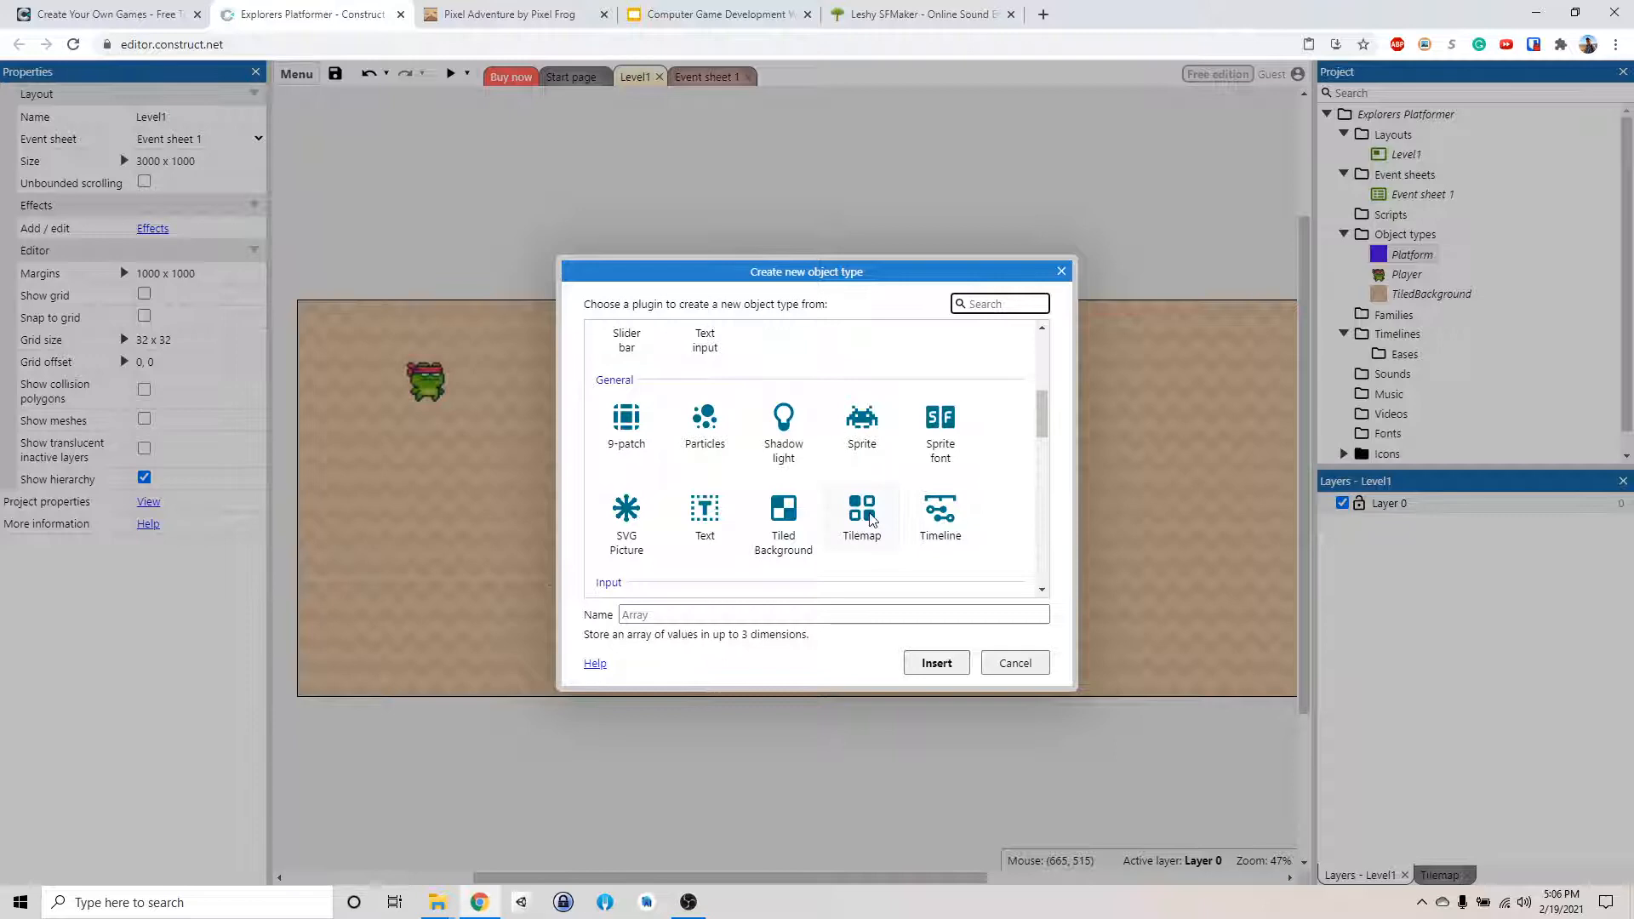
click(934, 662)
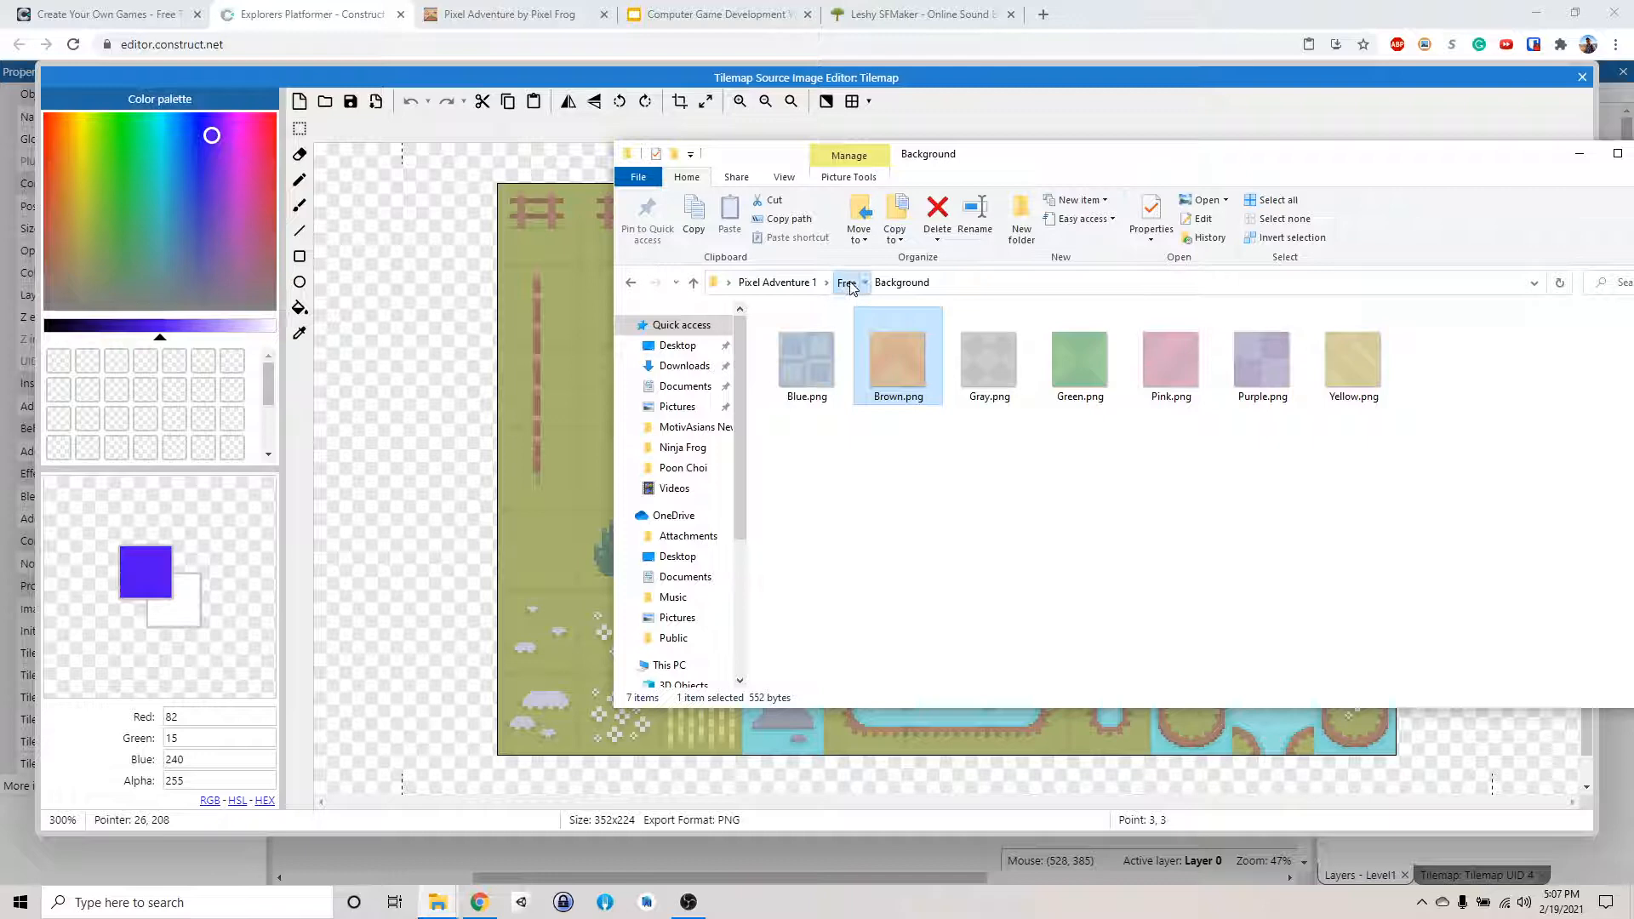
- Browse to the Free/Terrain folder and load the Pixel Adventure terrain PNG as the tileset
click(846, 282)
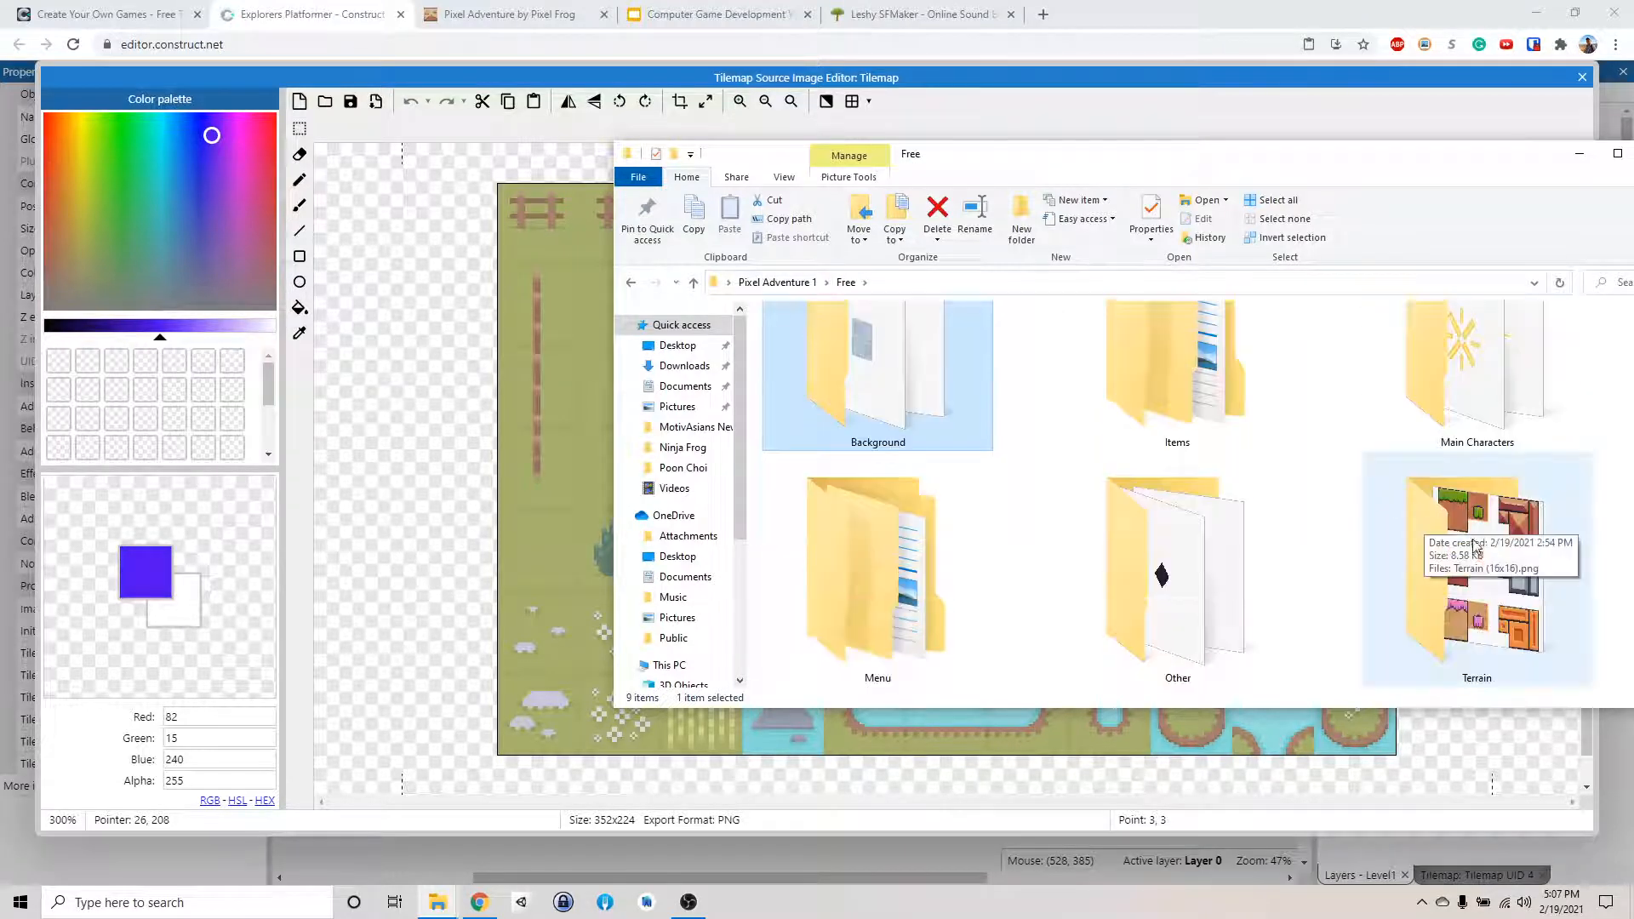
double_click(1475, 573)
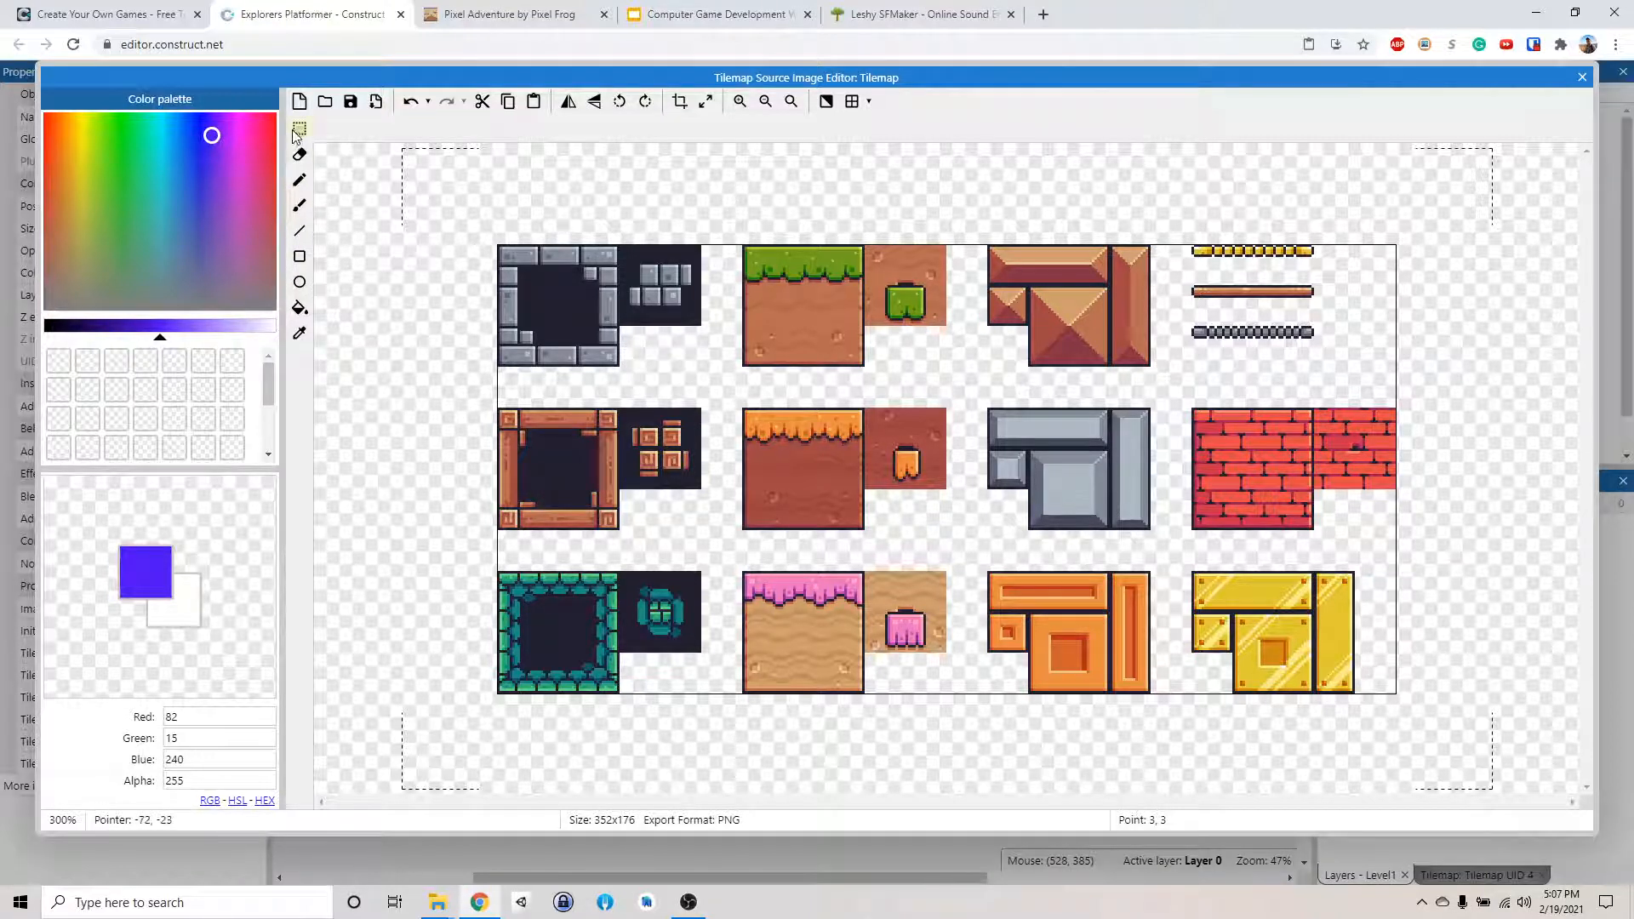
- Marquee the grass-topped dirt block in the tileset and crop the image down to it
click(300, 128)
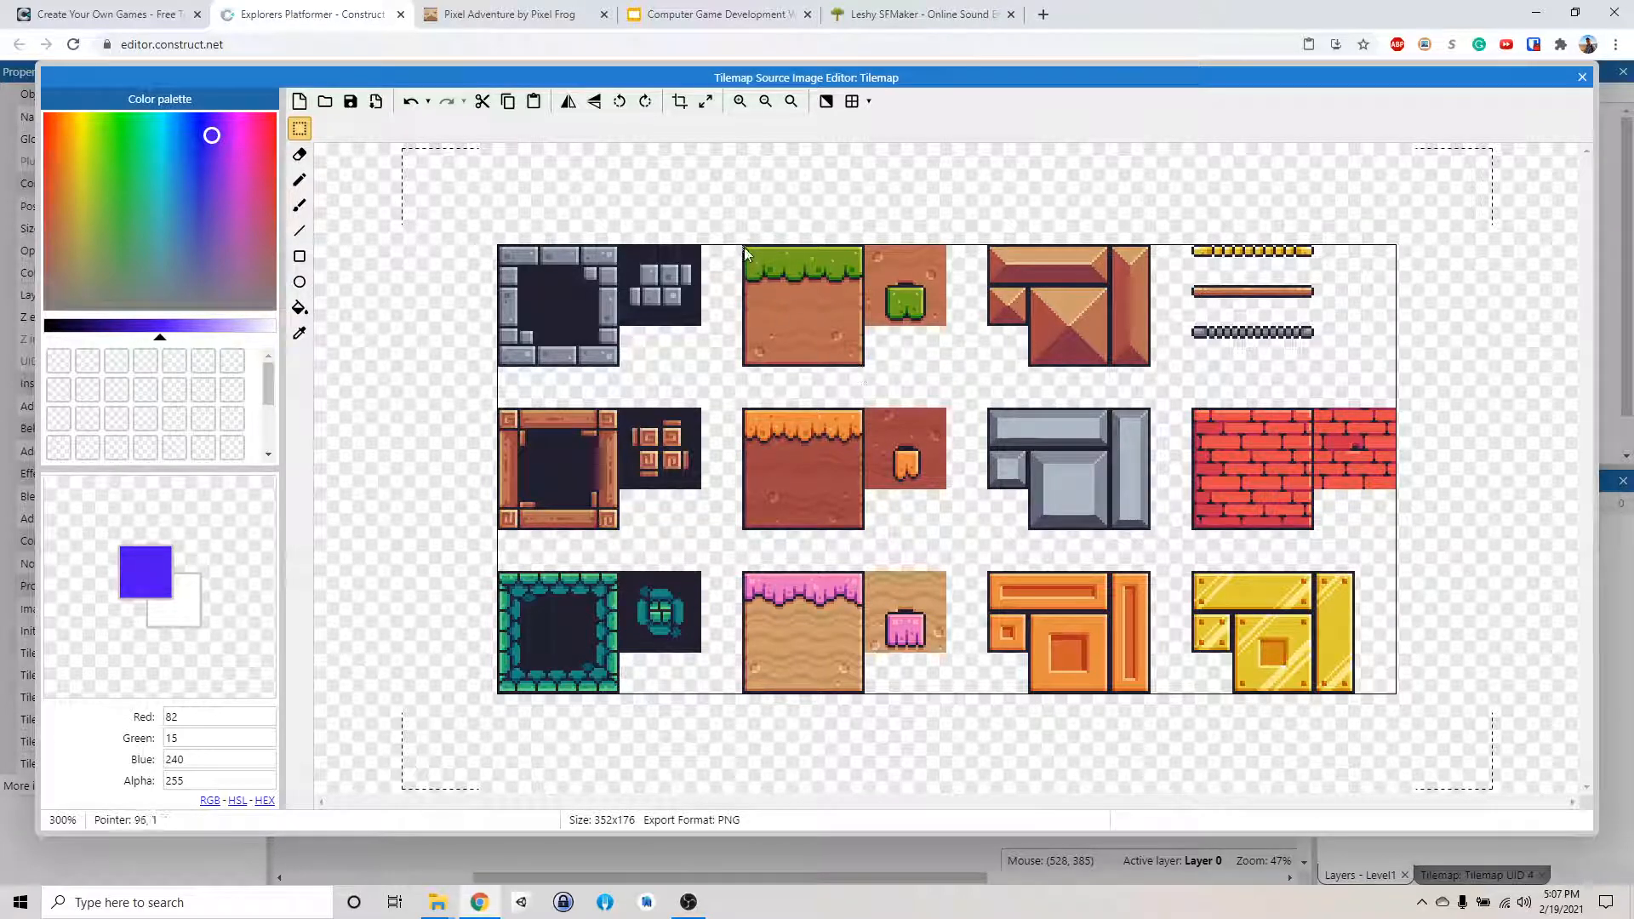
drag(745, 250, 849, 354)
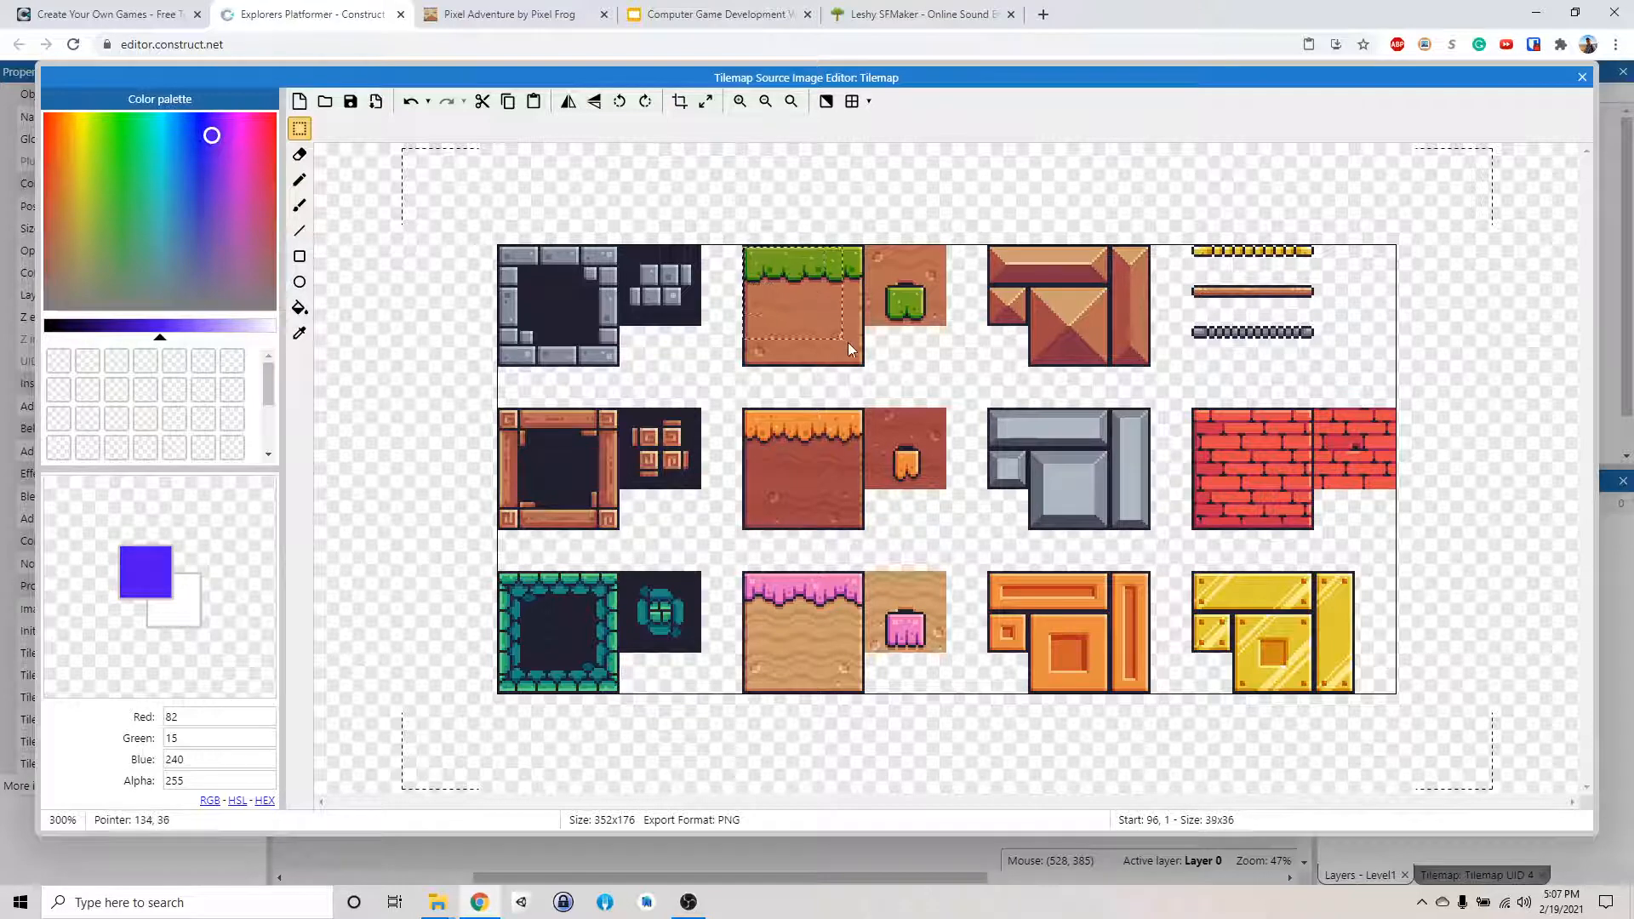
drag(849, 349, 865, 370)
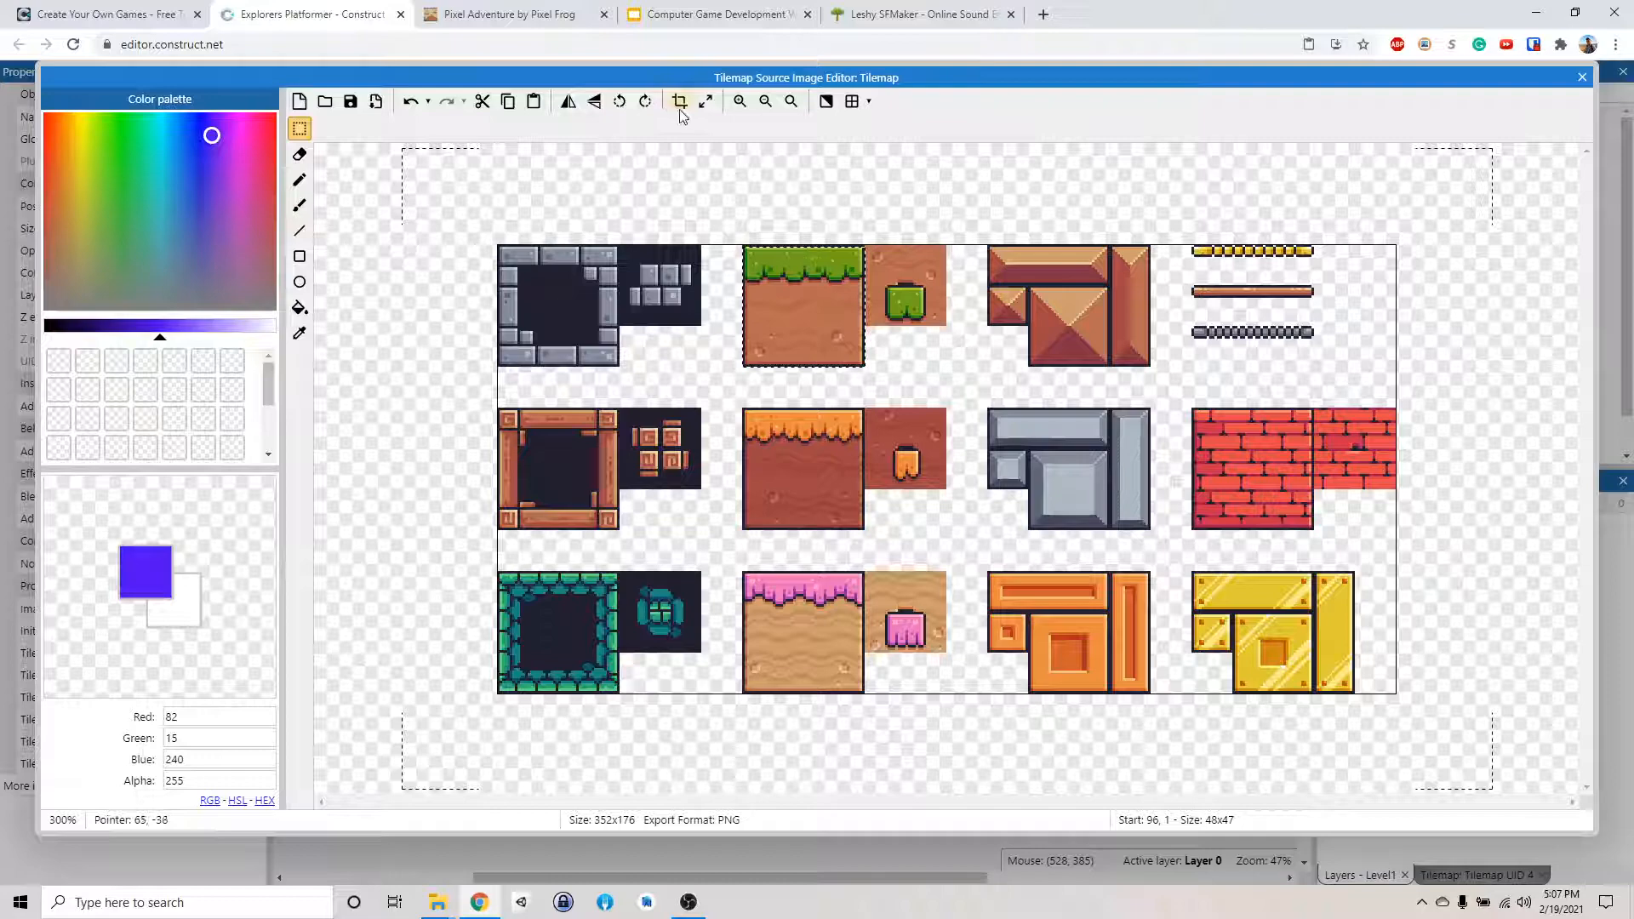
click(677, 101)
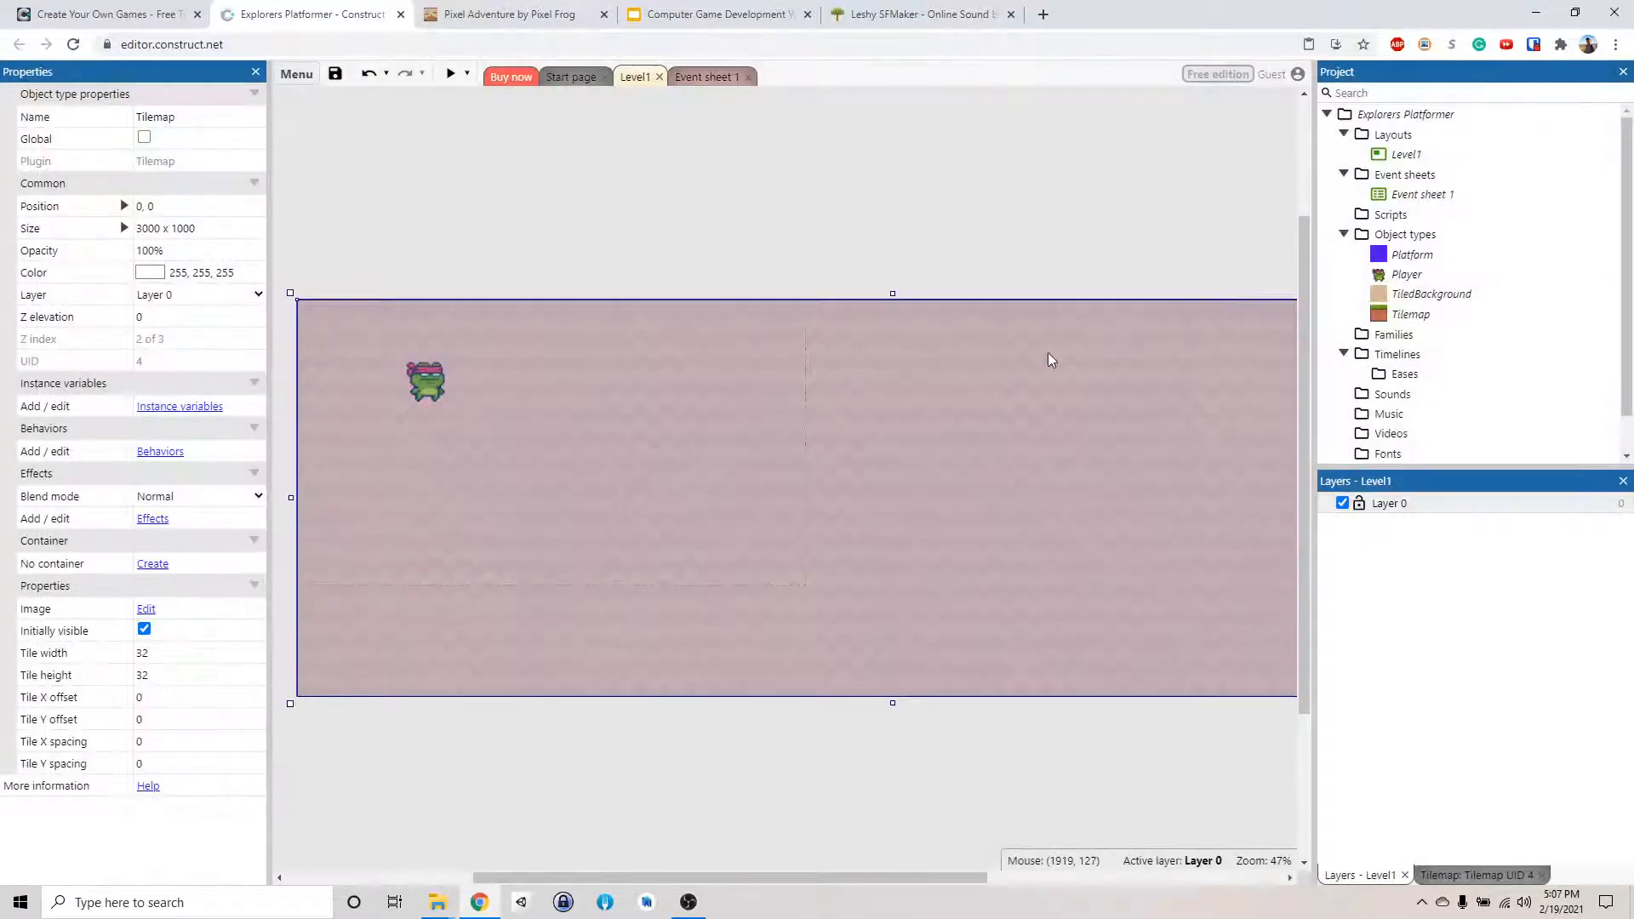
- Select the Tilemap object and paint a short test strip of grass-dirt tiles near the layout centre
click(1411, 313)
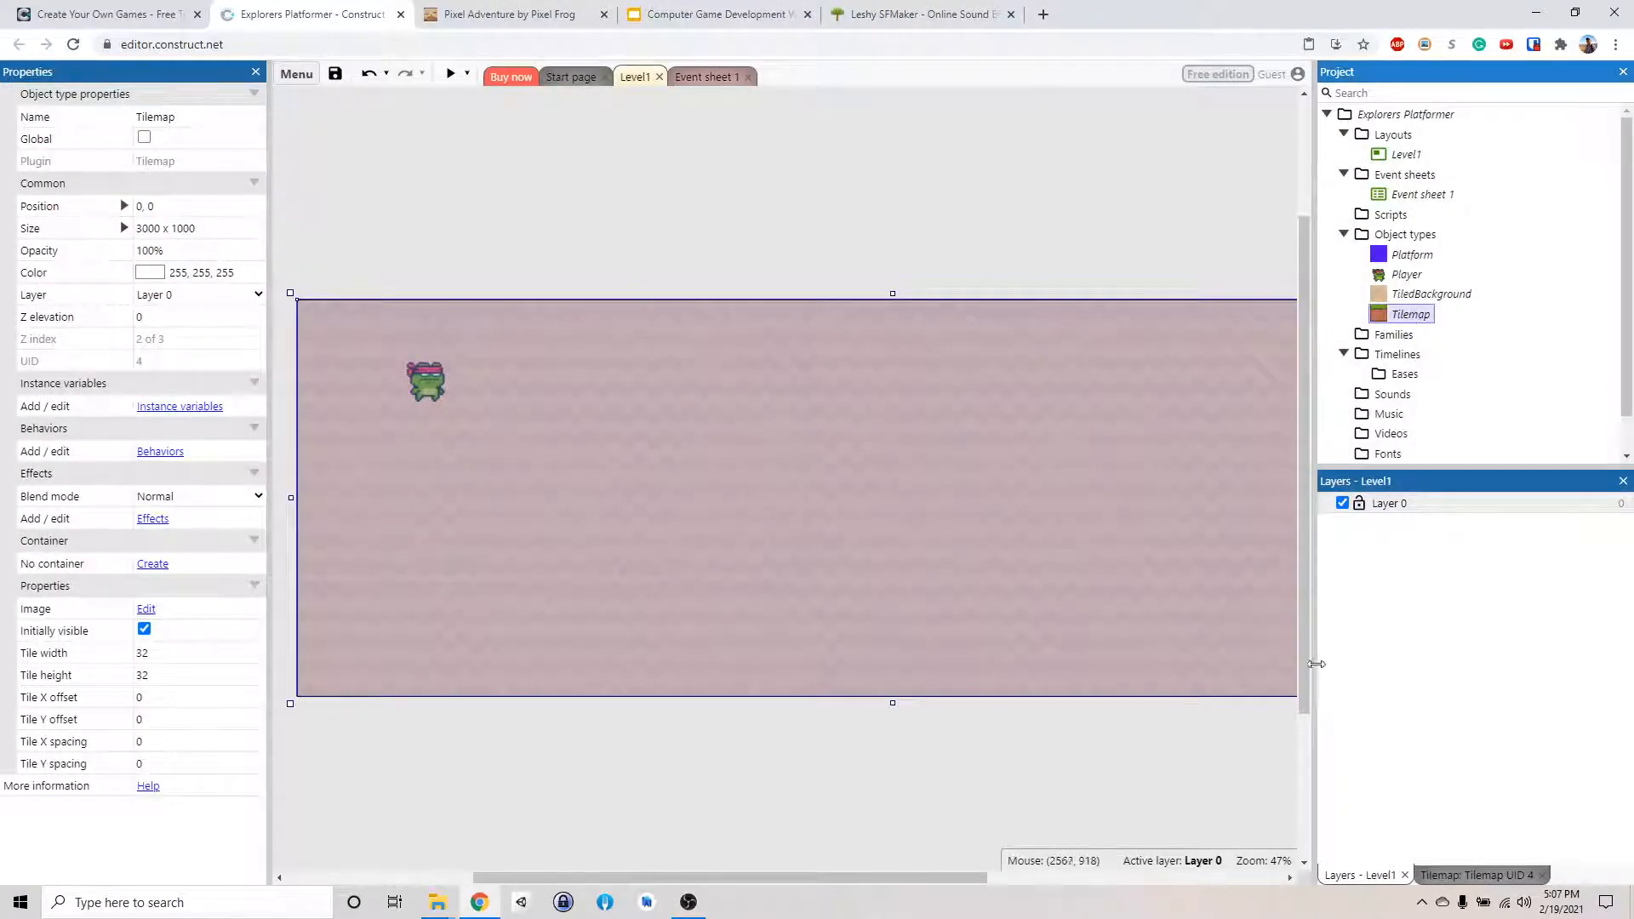
mouse_move(1084, 393)
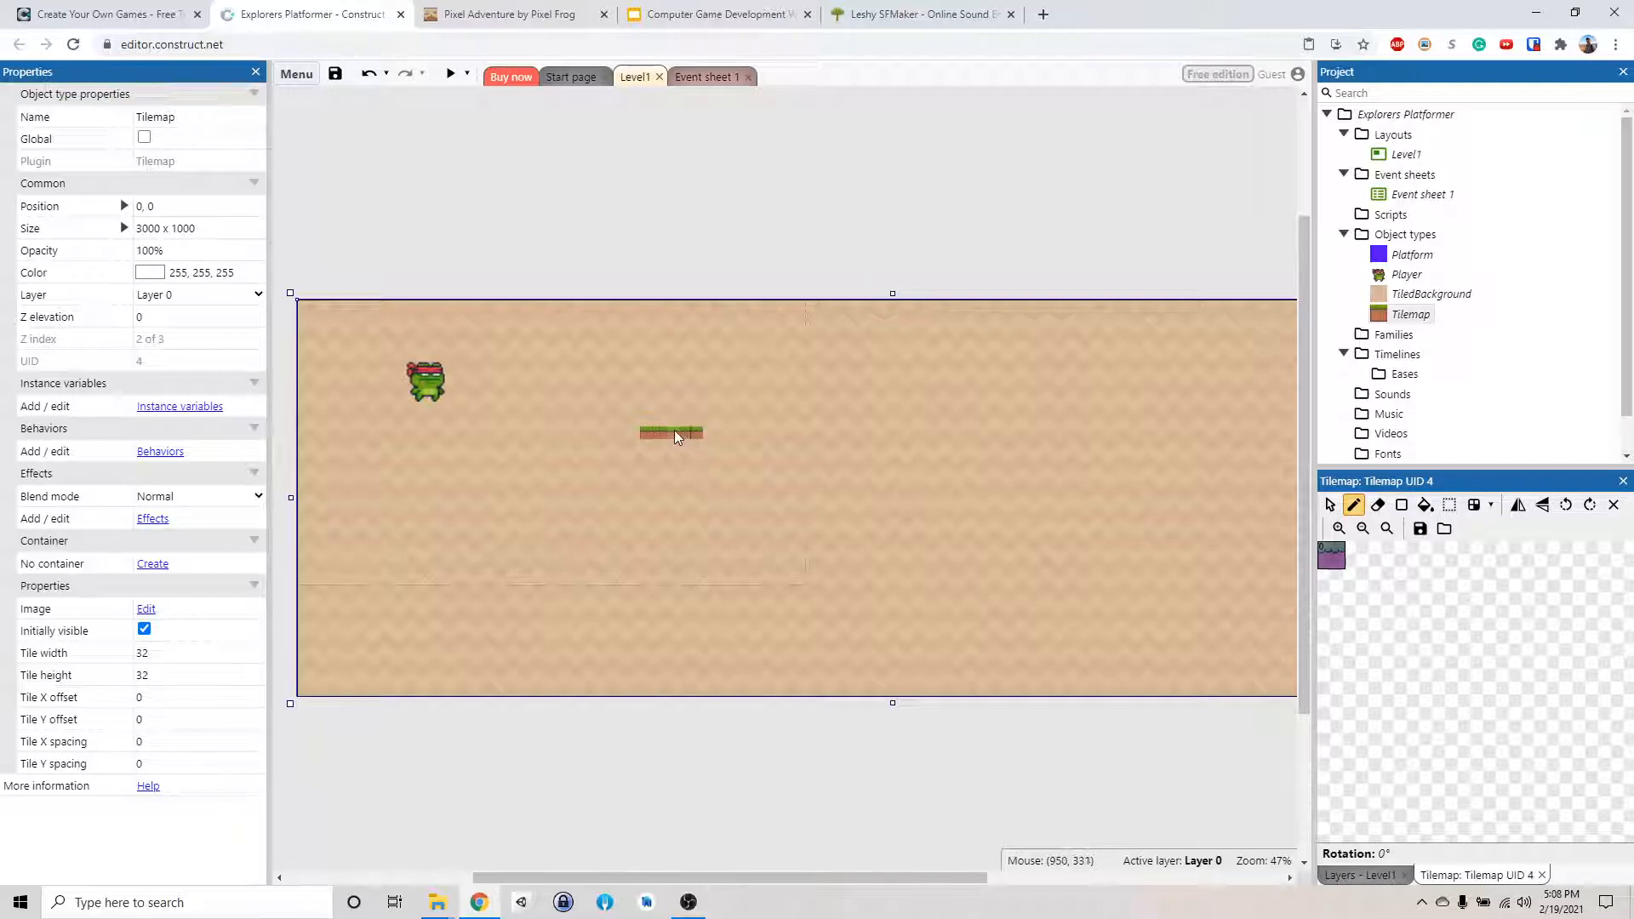
drag(677, 432, 791, 432)
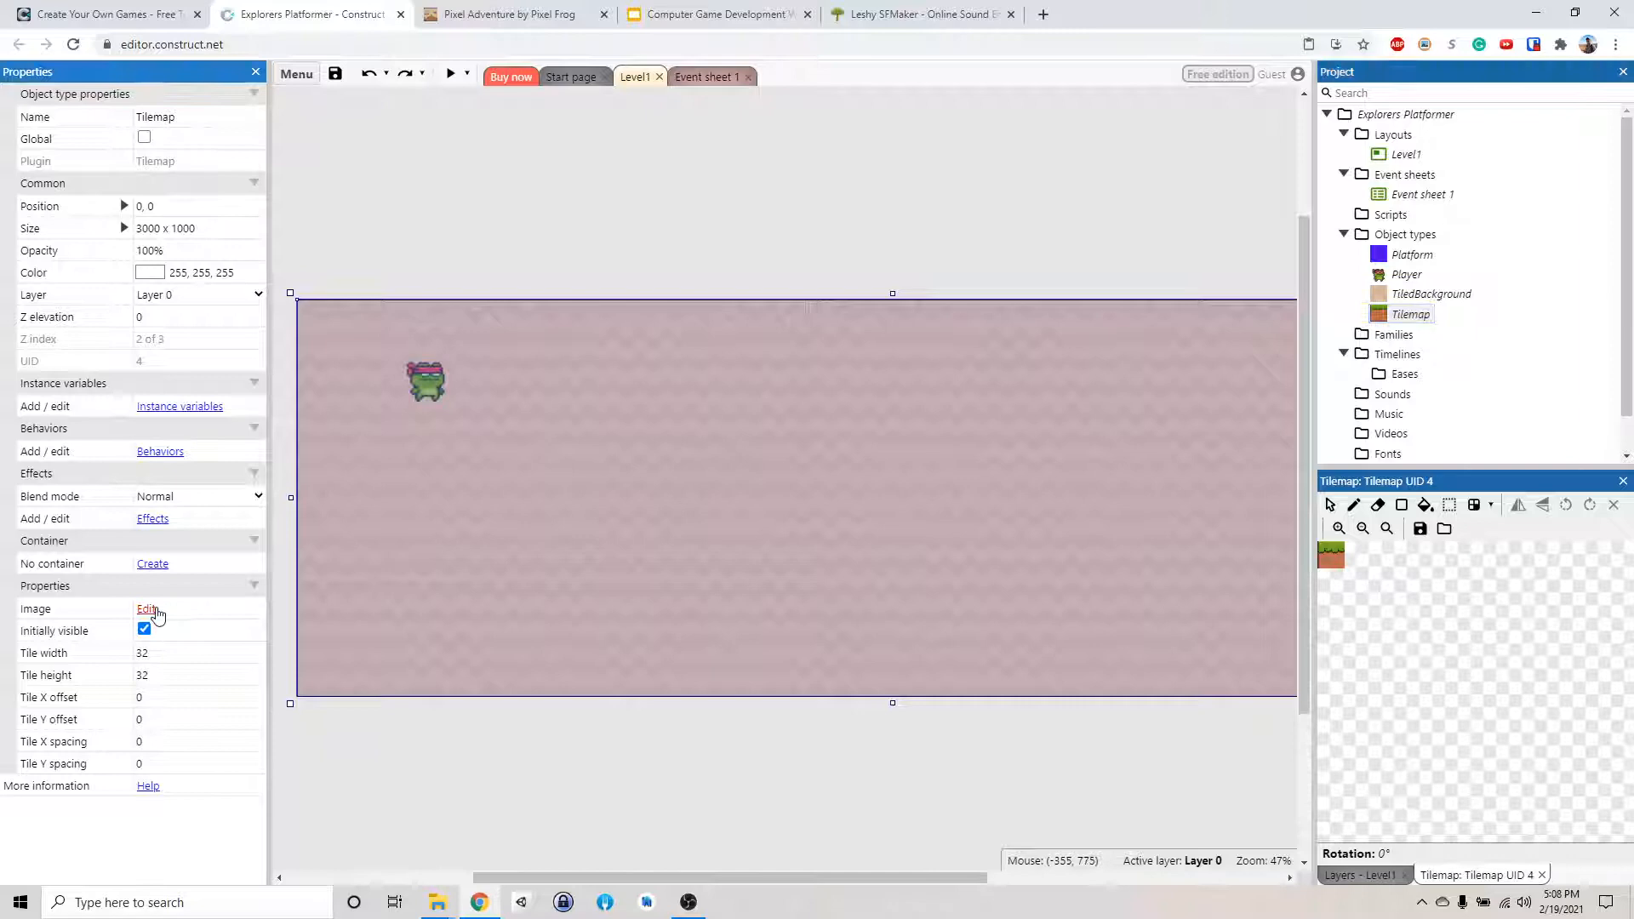
- Resize the tilemap source image to 50×50 pixels and return to Level1
click(143, 609)
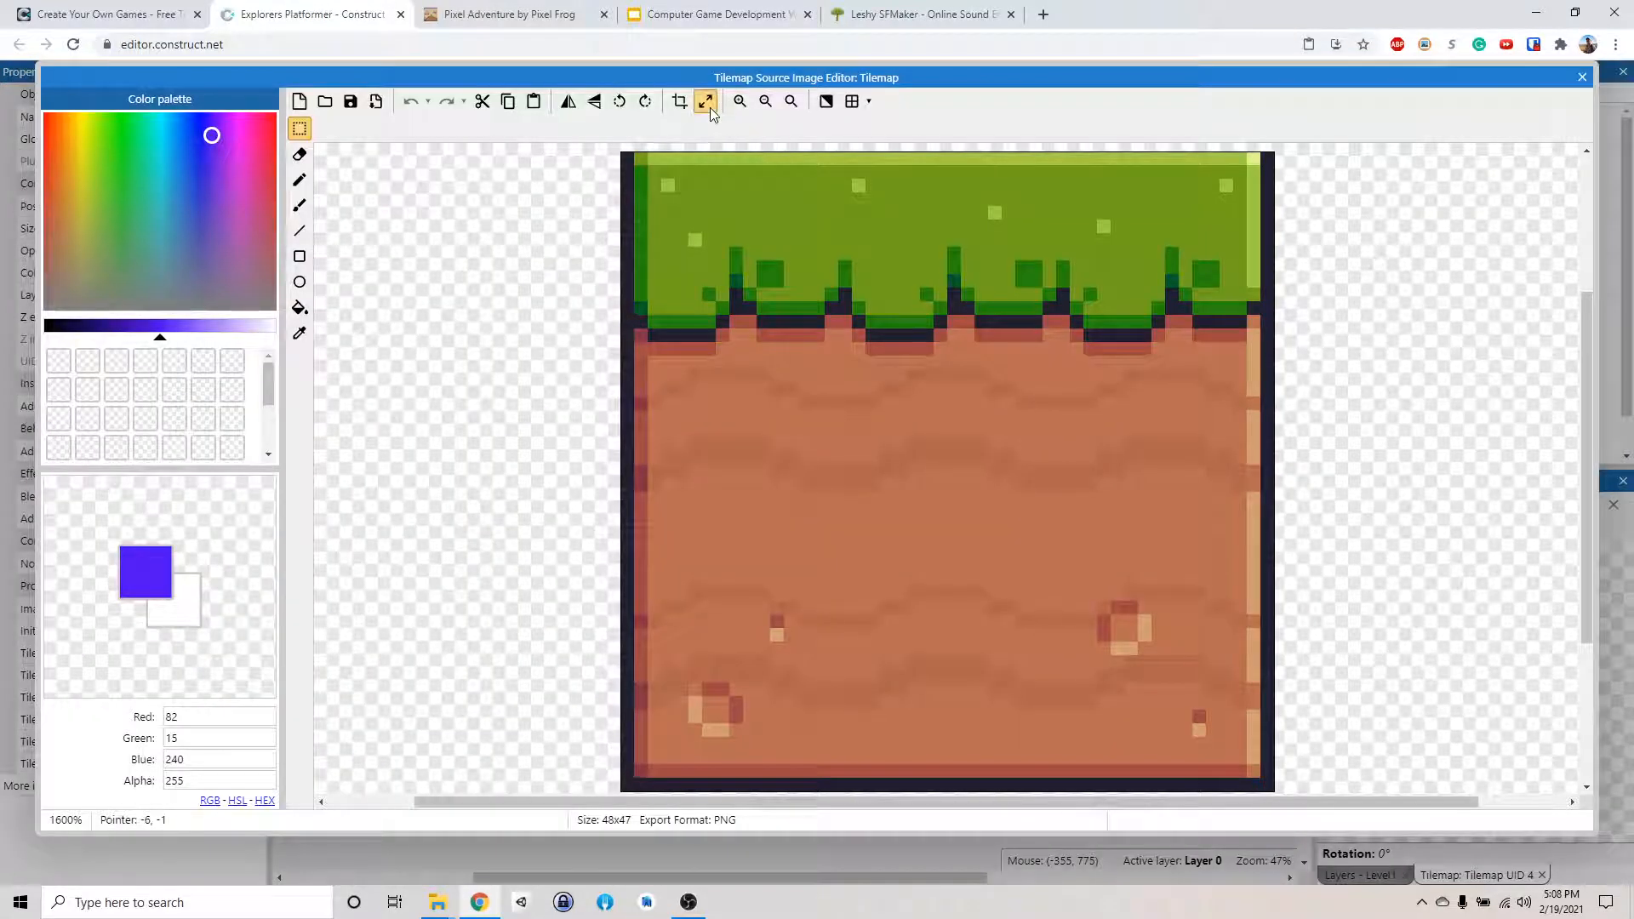
click(705, 100)
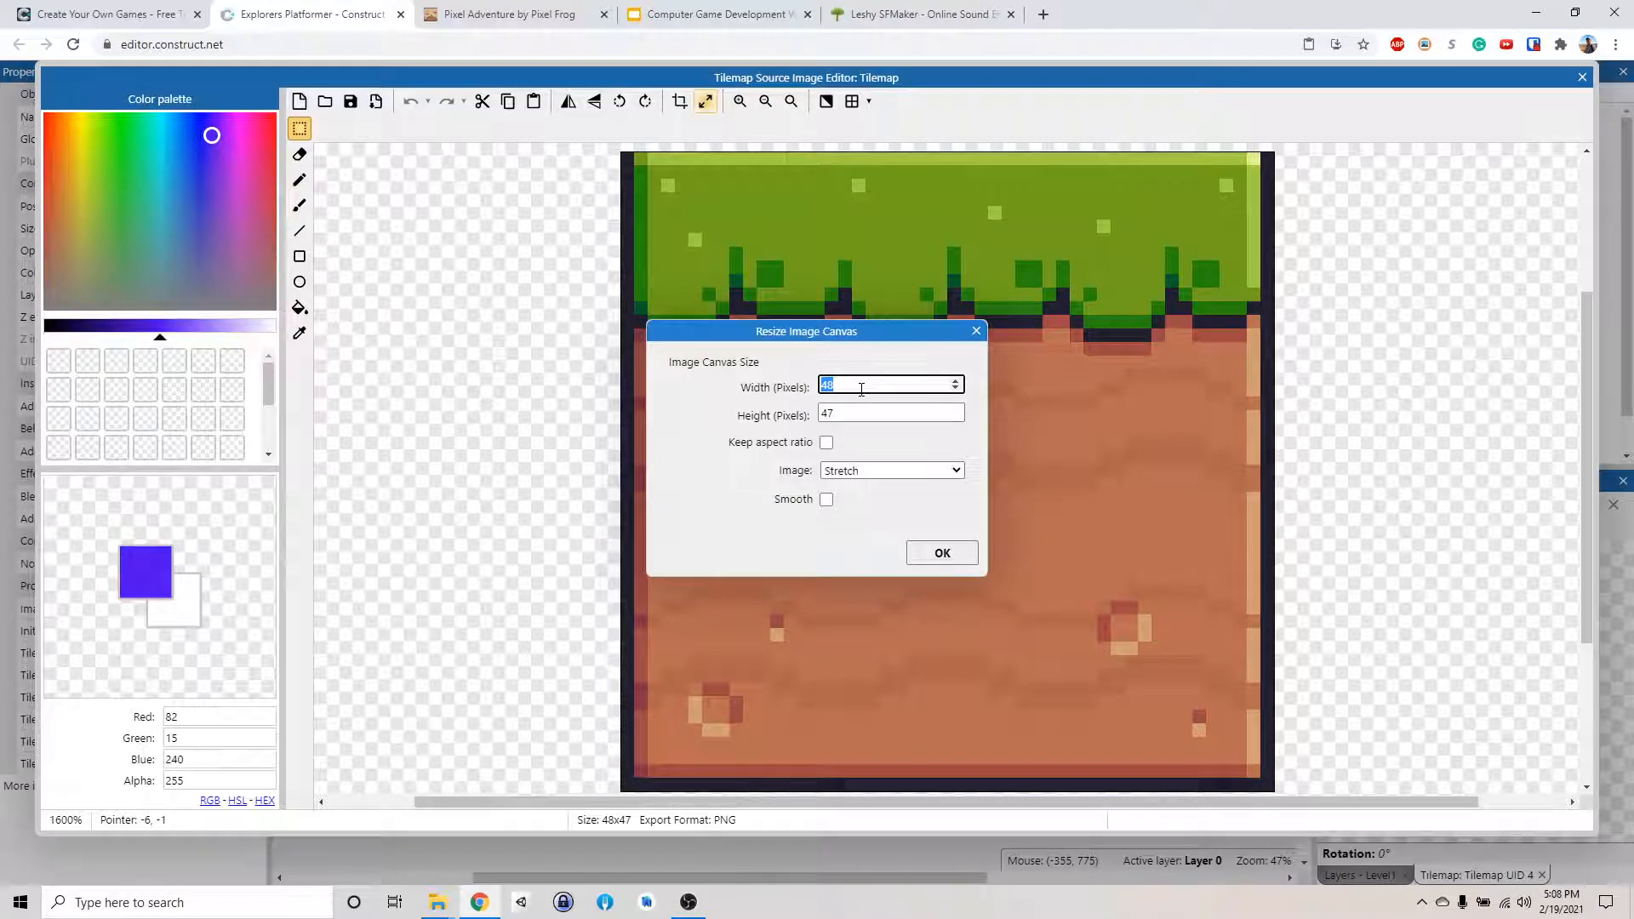
text(100)
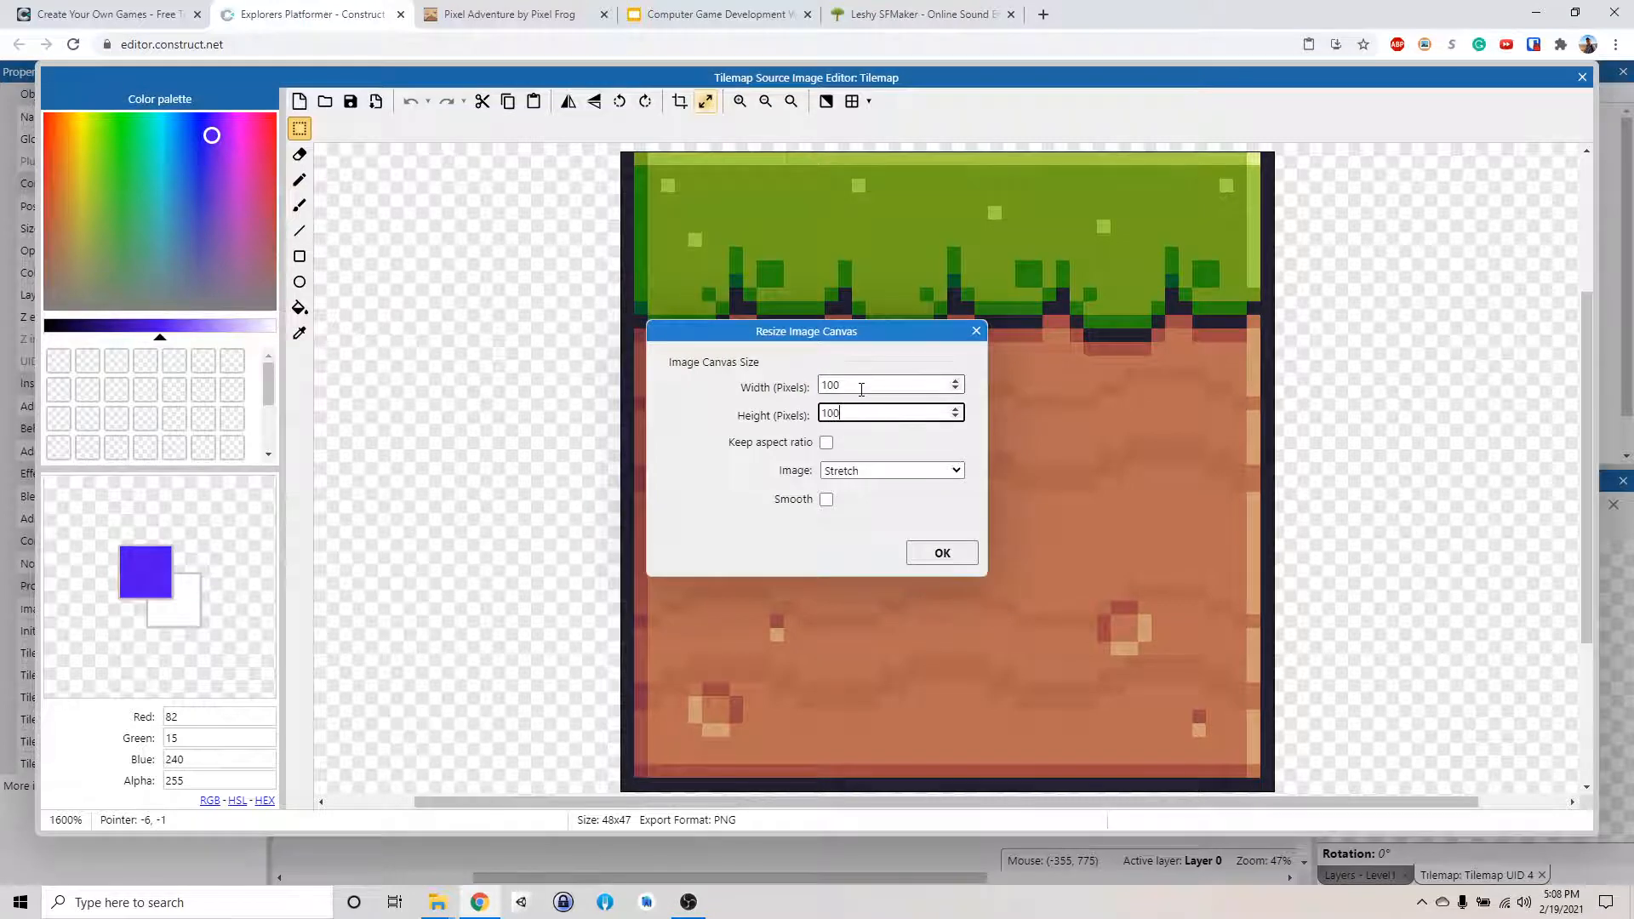
text(50)
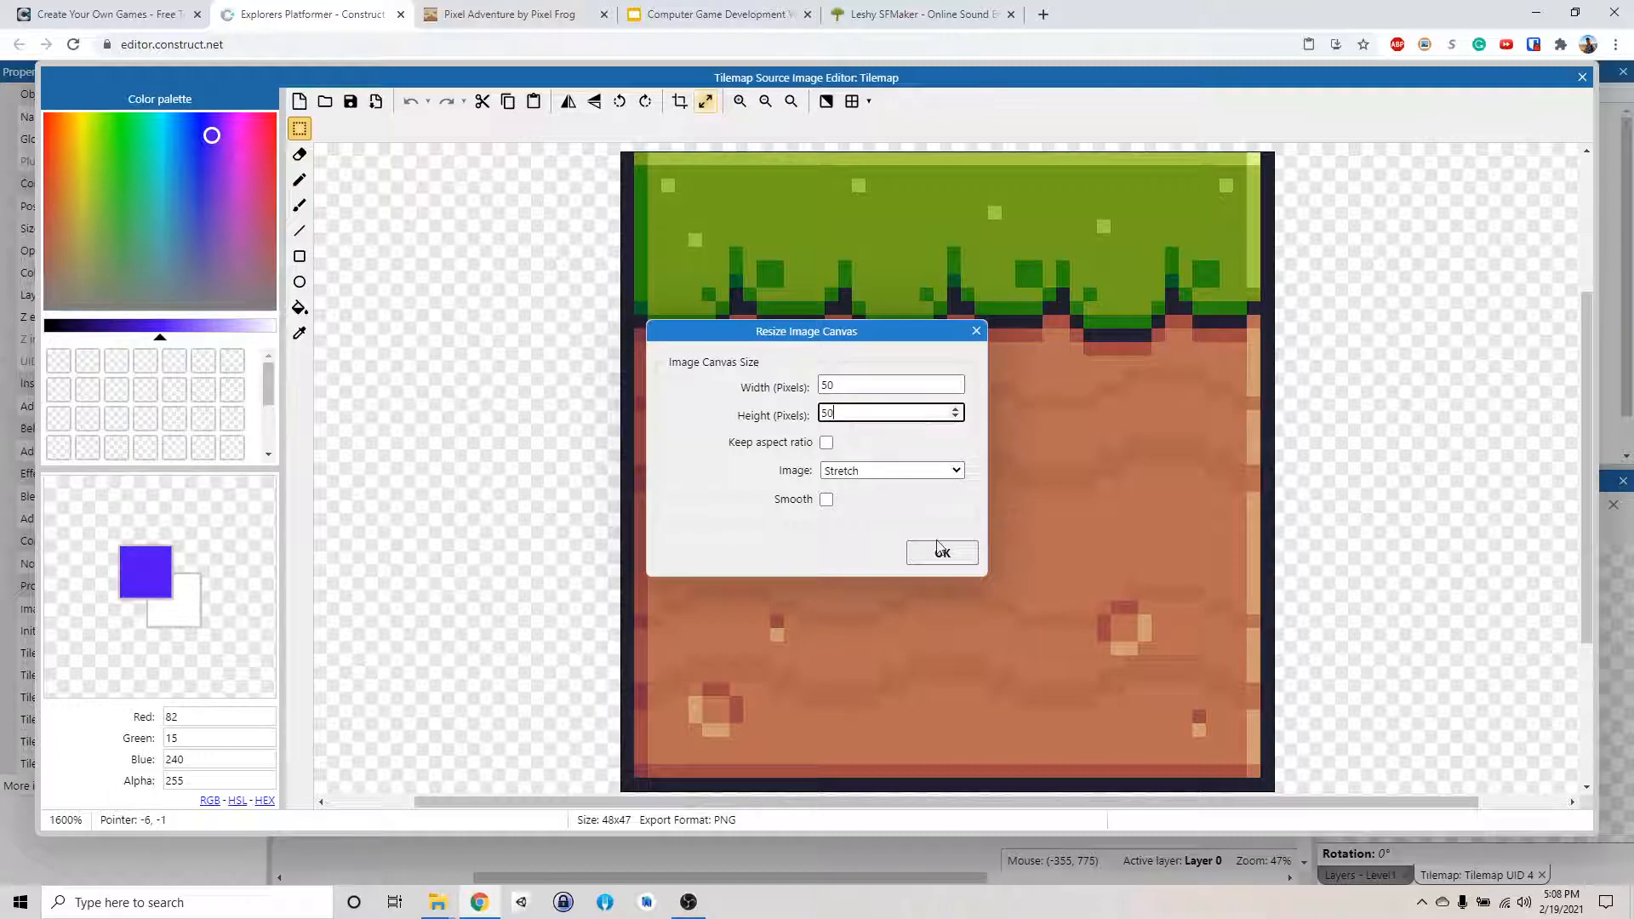
click(941, 551)
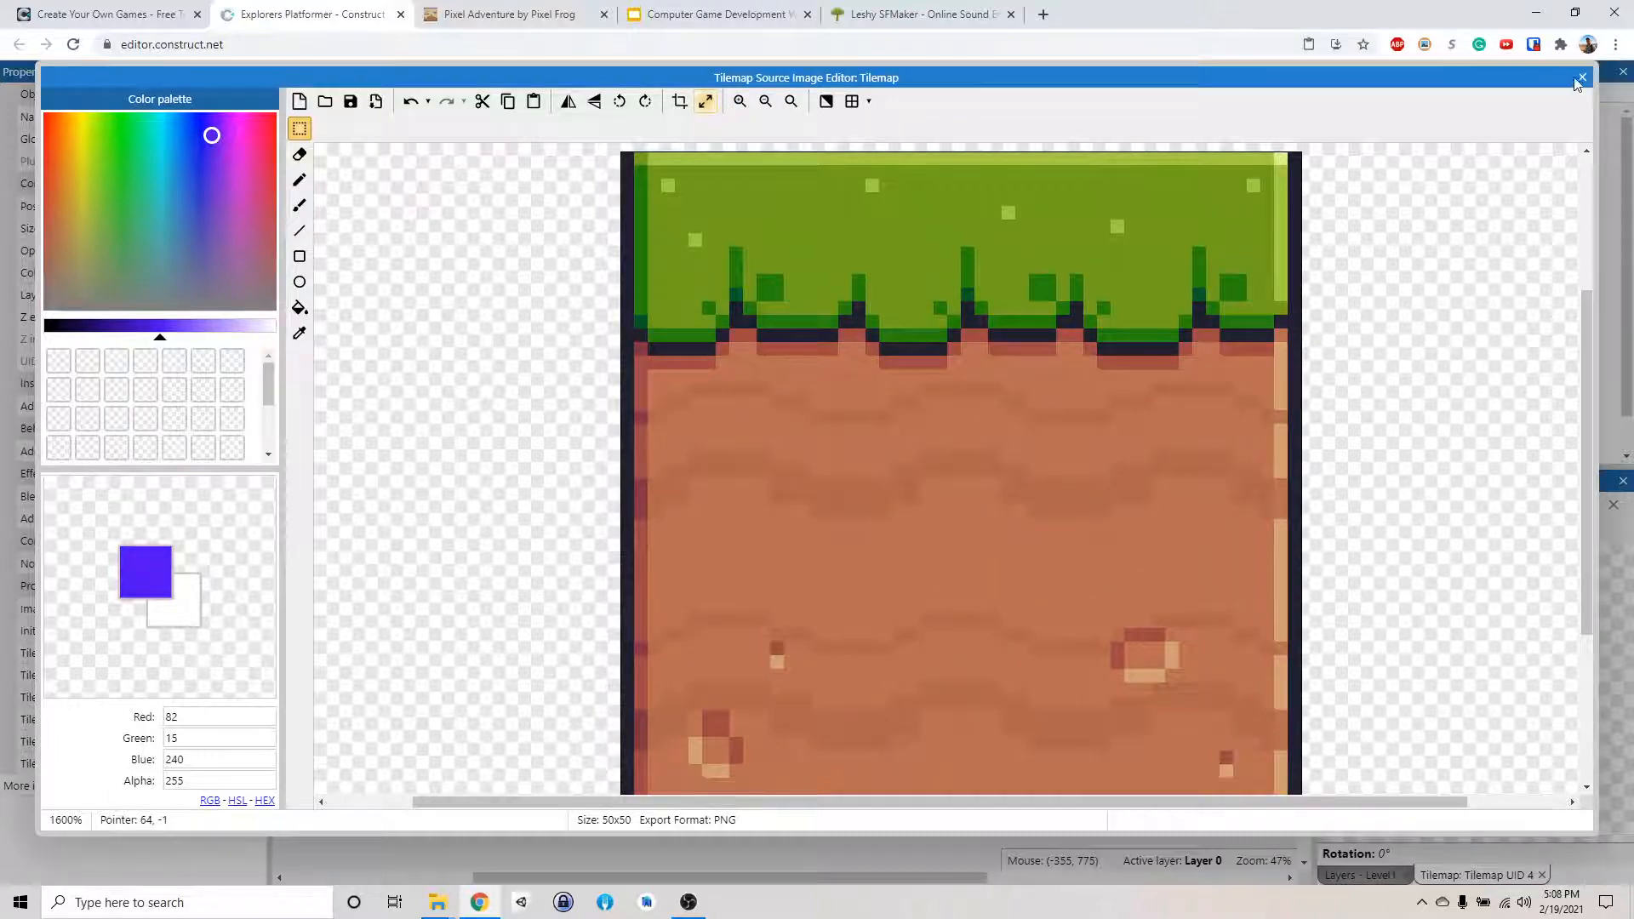
click(1581, 78)
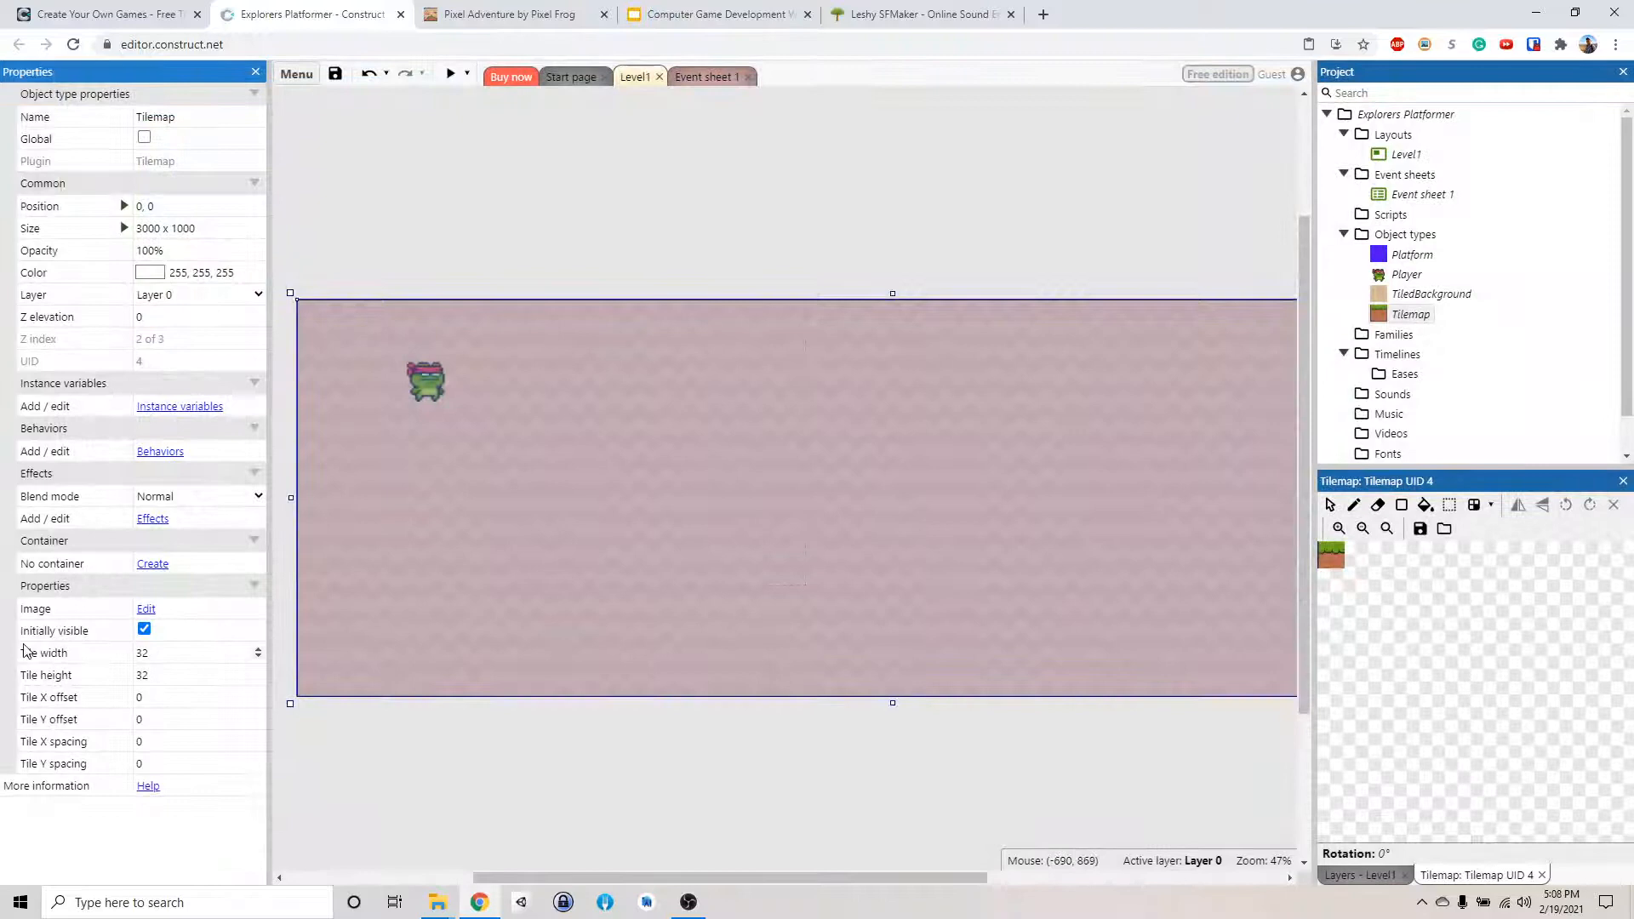
mouse_move(702, 463)
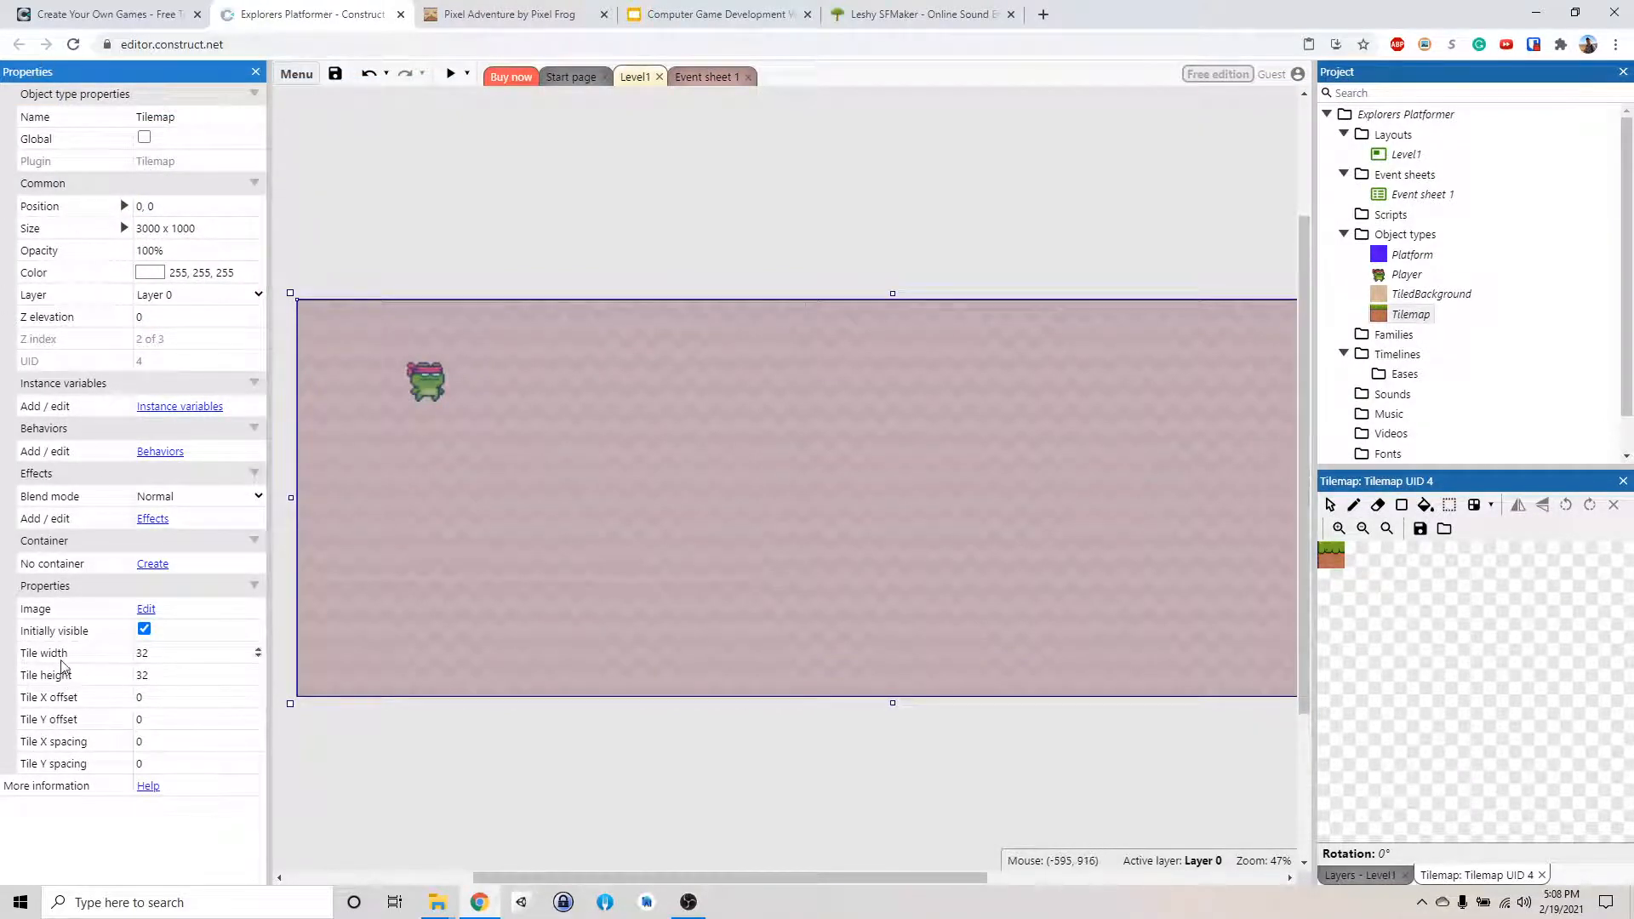
- Set the Tilemap to 50×50 tiles and paint a test grass-dirt tile below the player
click(193, 653)
text(50)
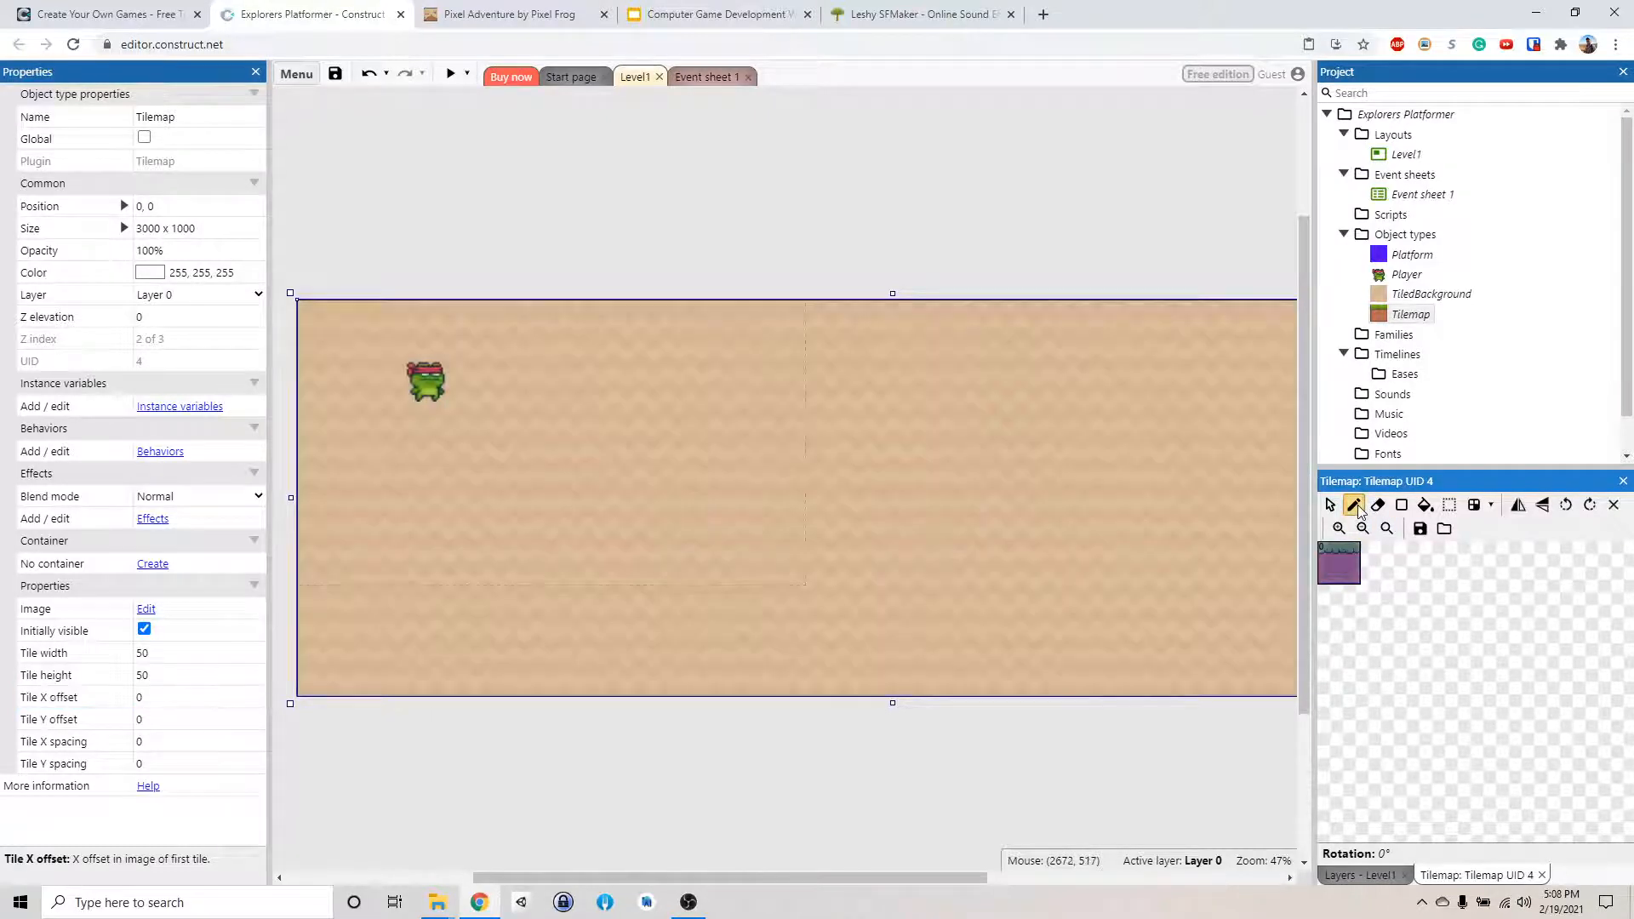
click(721, 466)
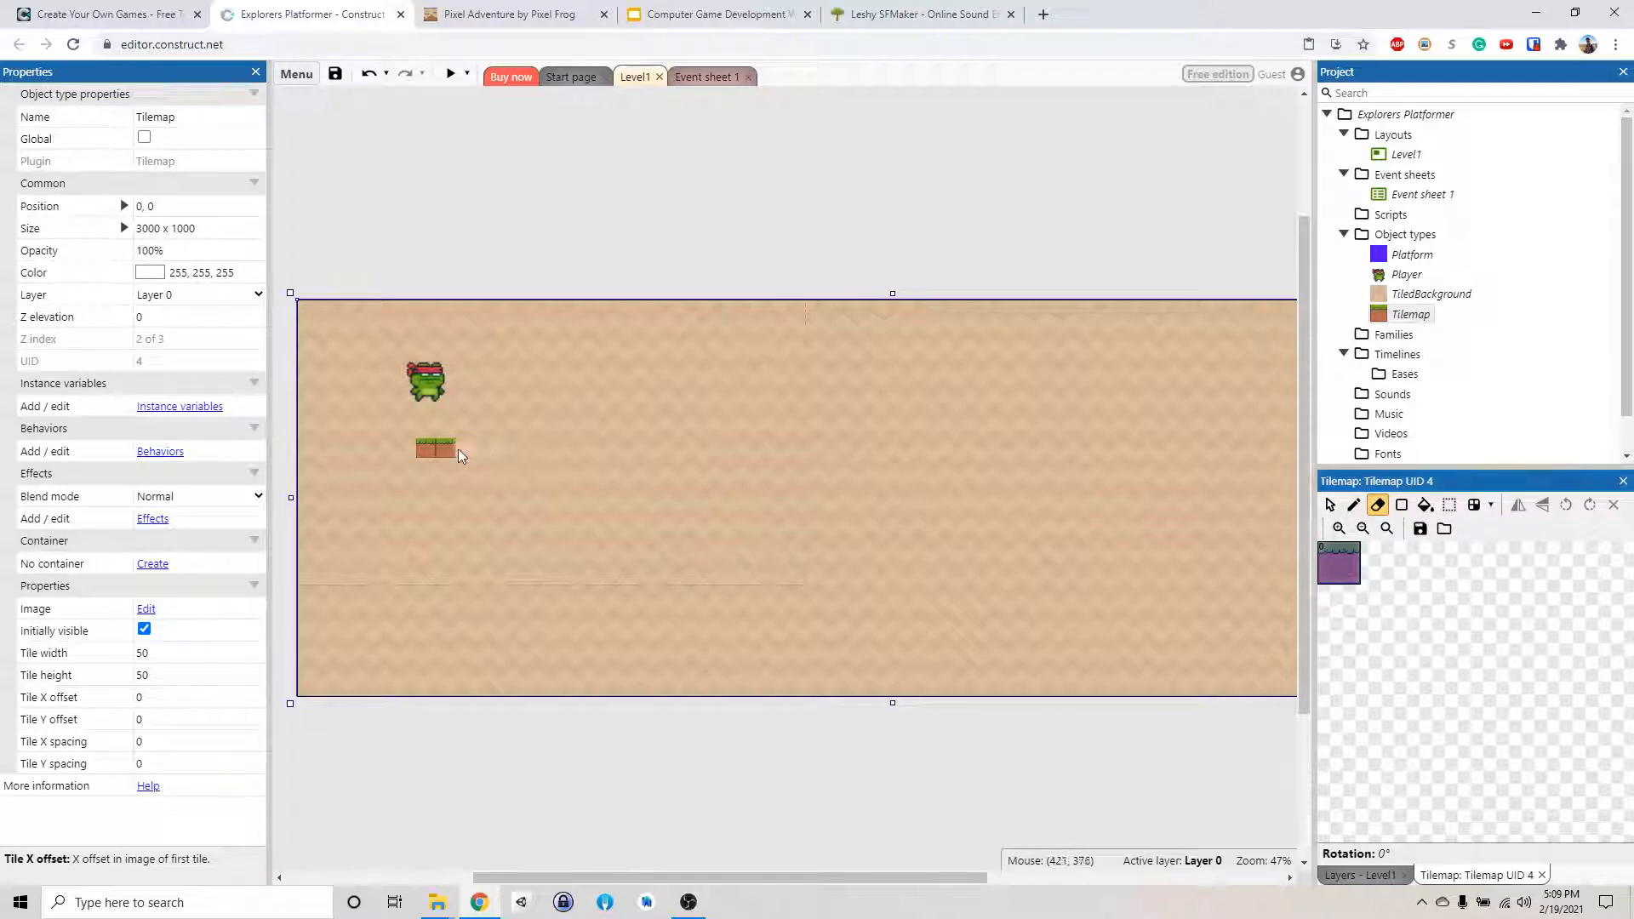
click(436, 448)
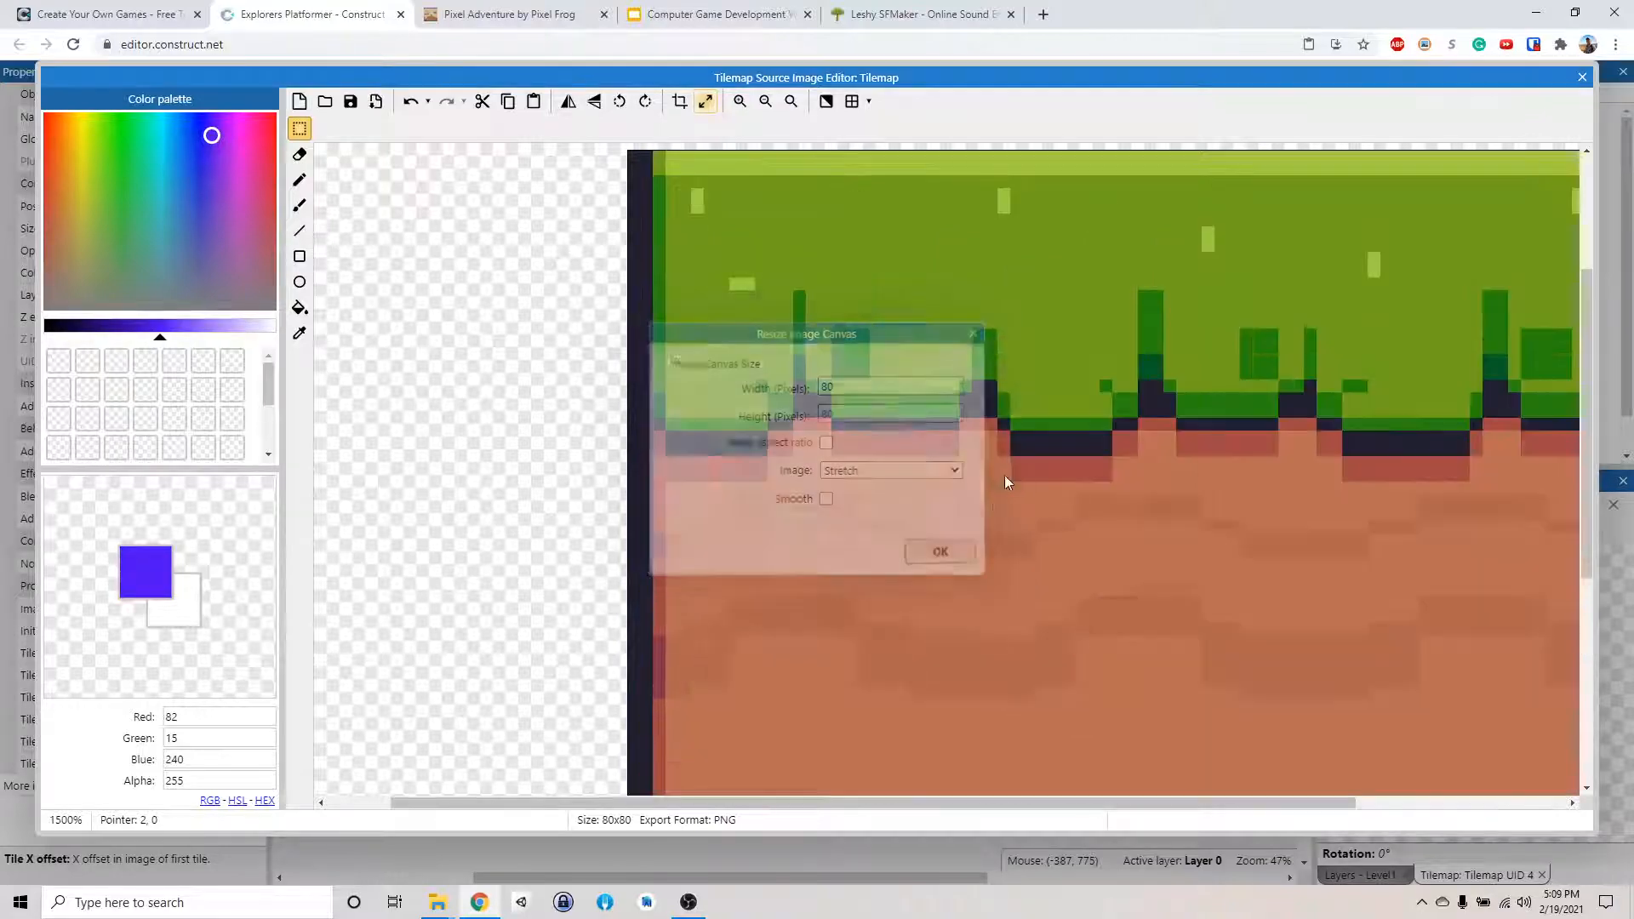
- Apply the 80×80 stretch resize to the grass-dirt tile image
click(936, 551)
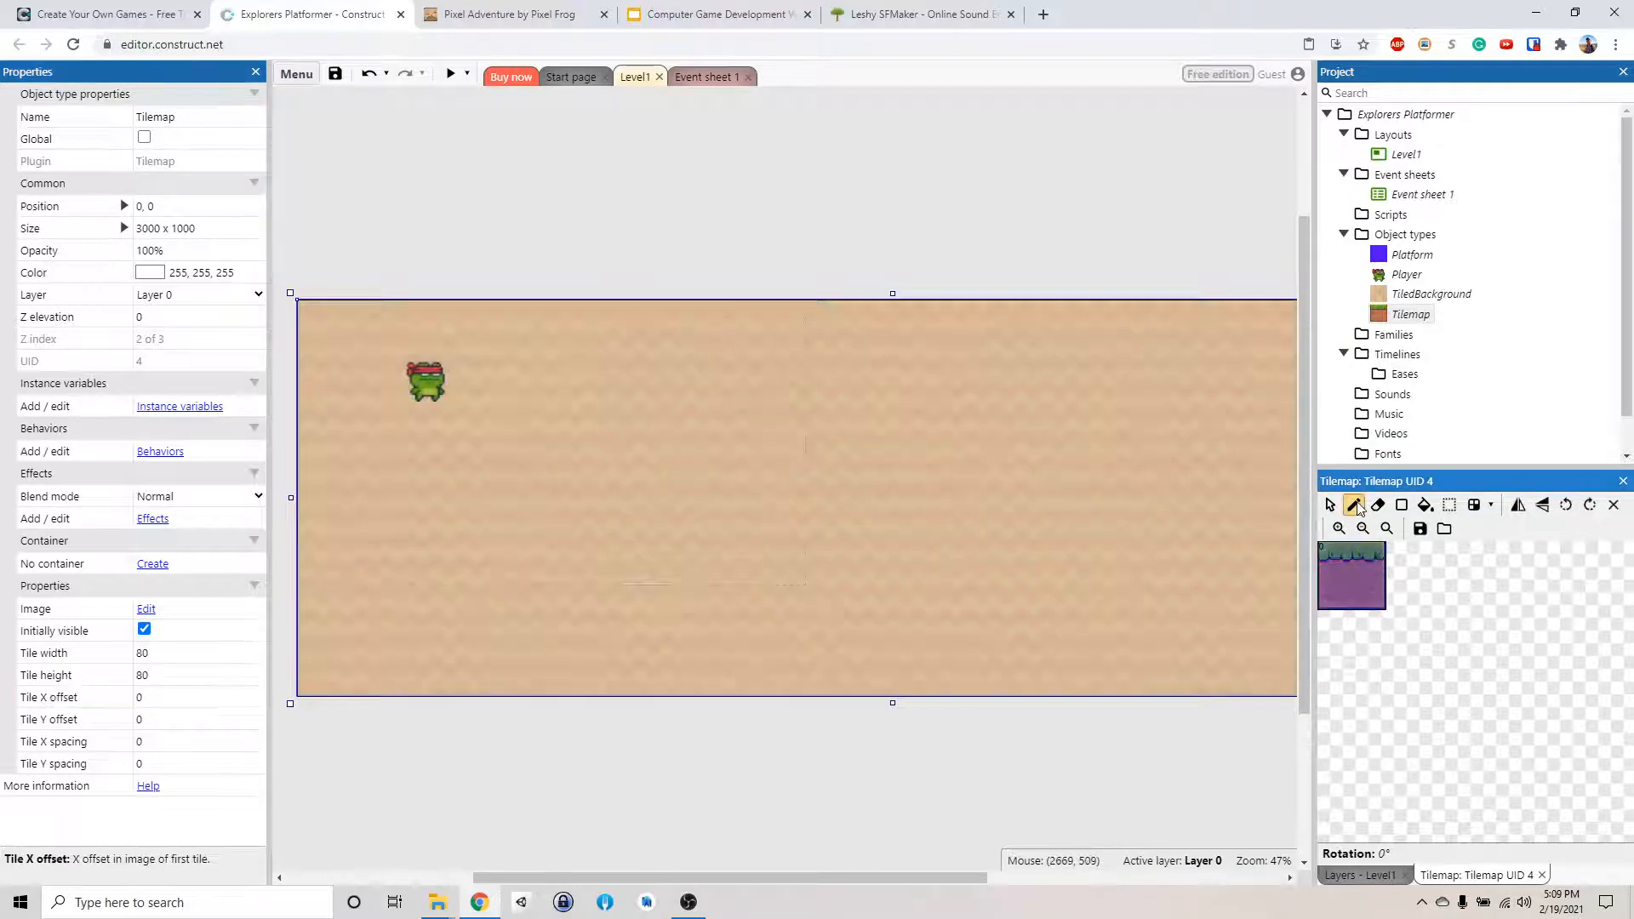
- Paint a grass-dirt ledge under the player and a raised step along the bottom
click(375, 441)
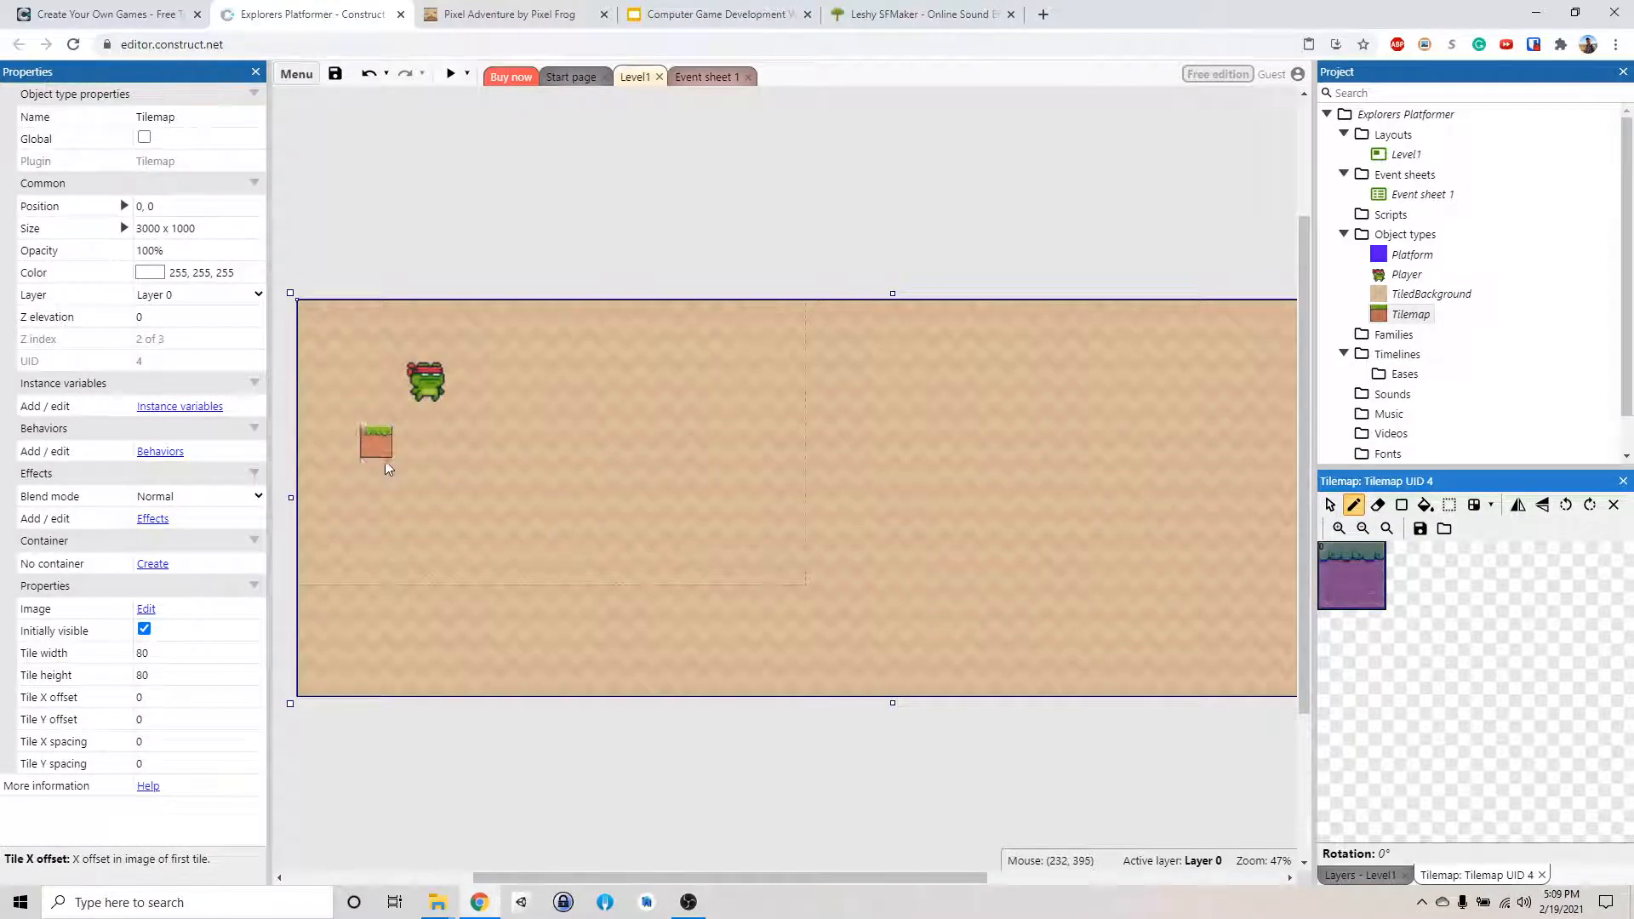
drag(374, 475, 475, 474)
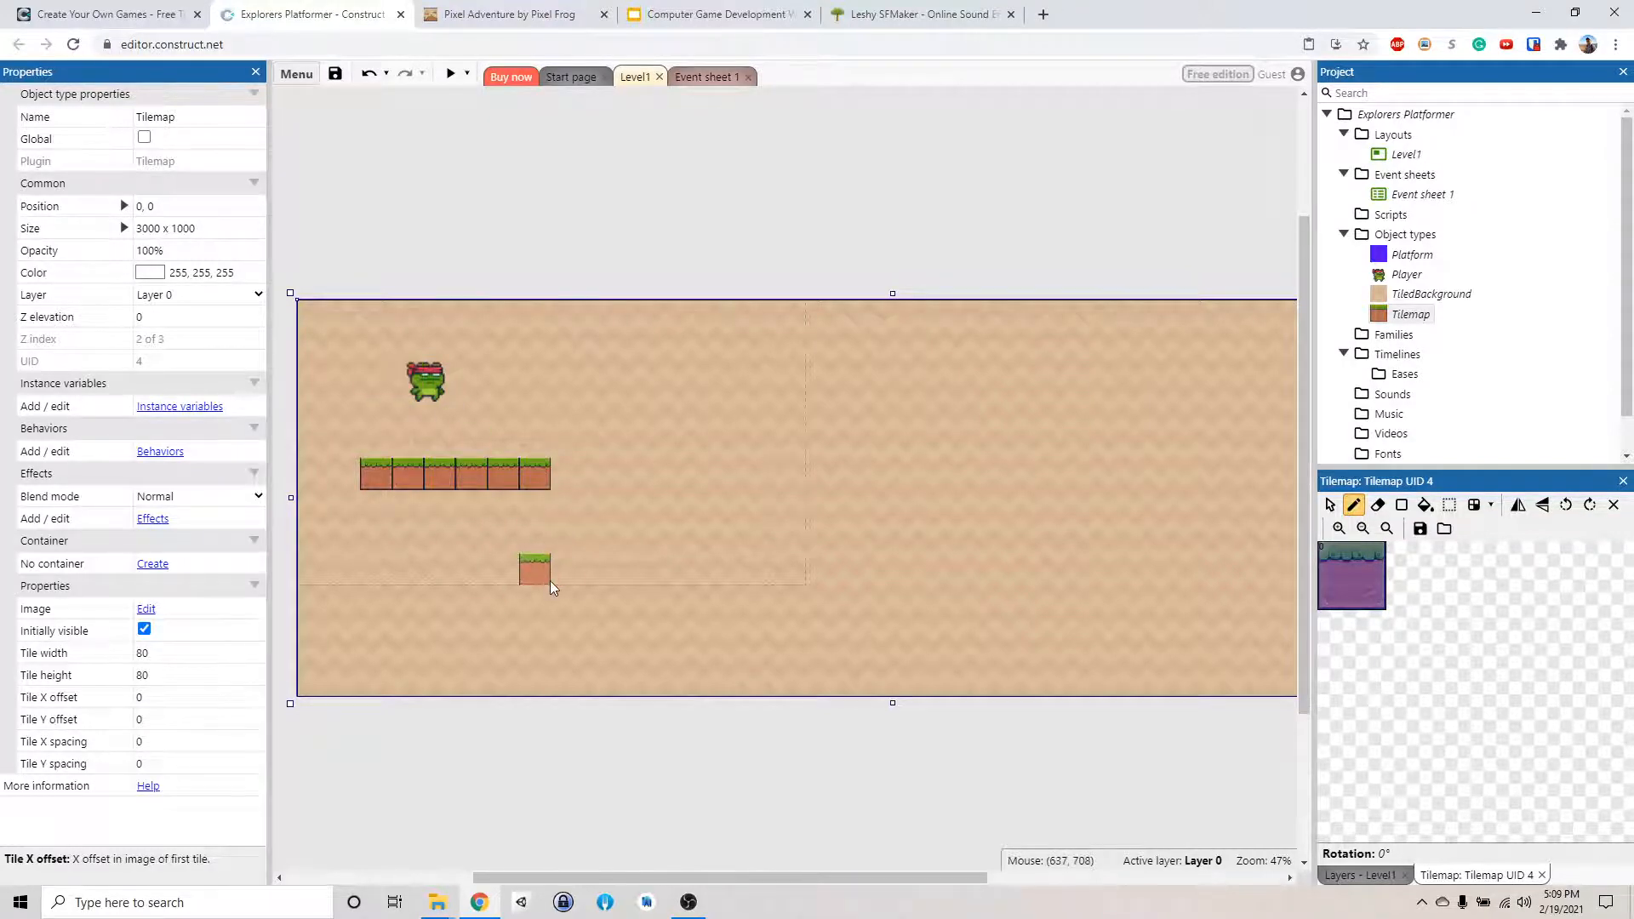
click(597, 633)
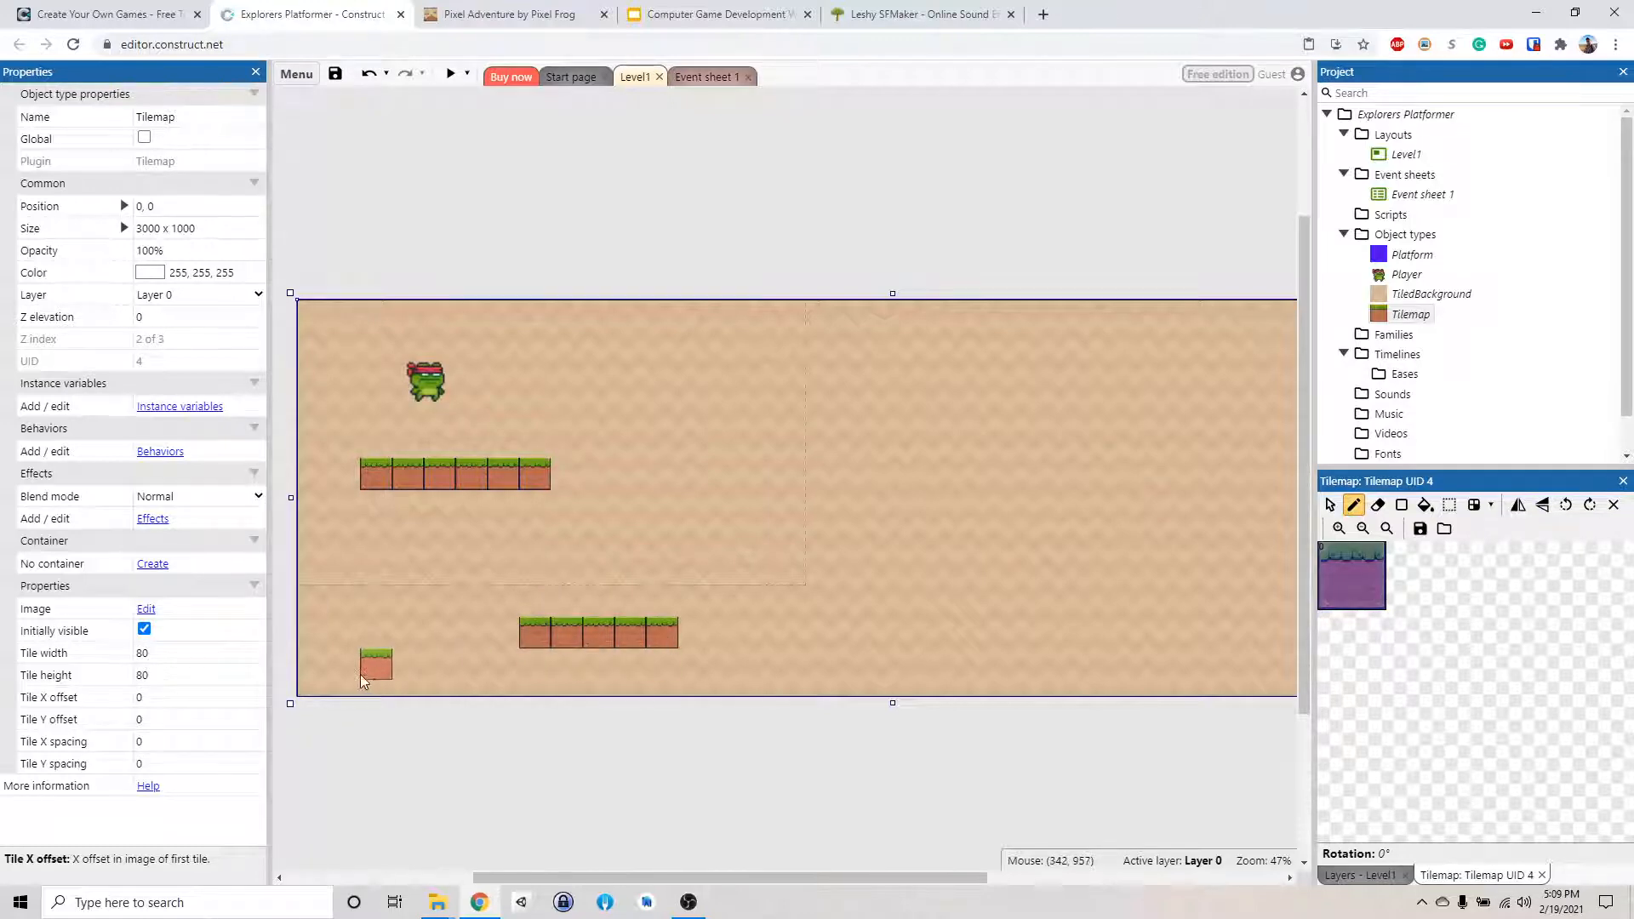
drag(359, 664, 559, 664)
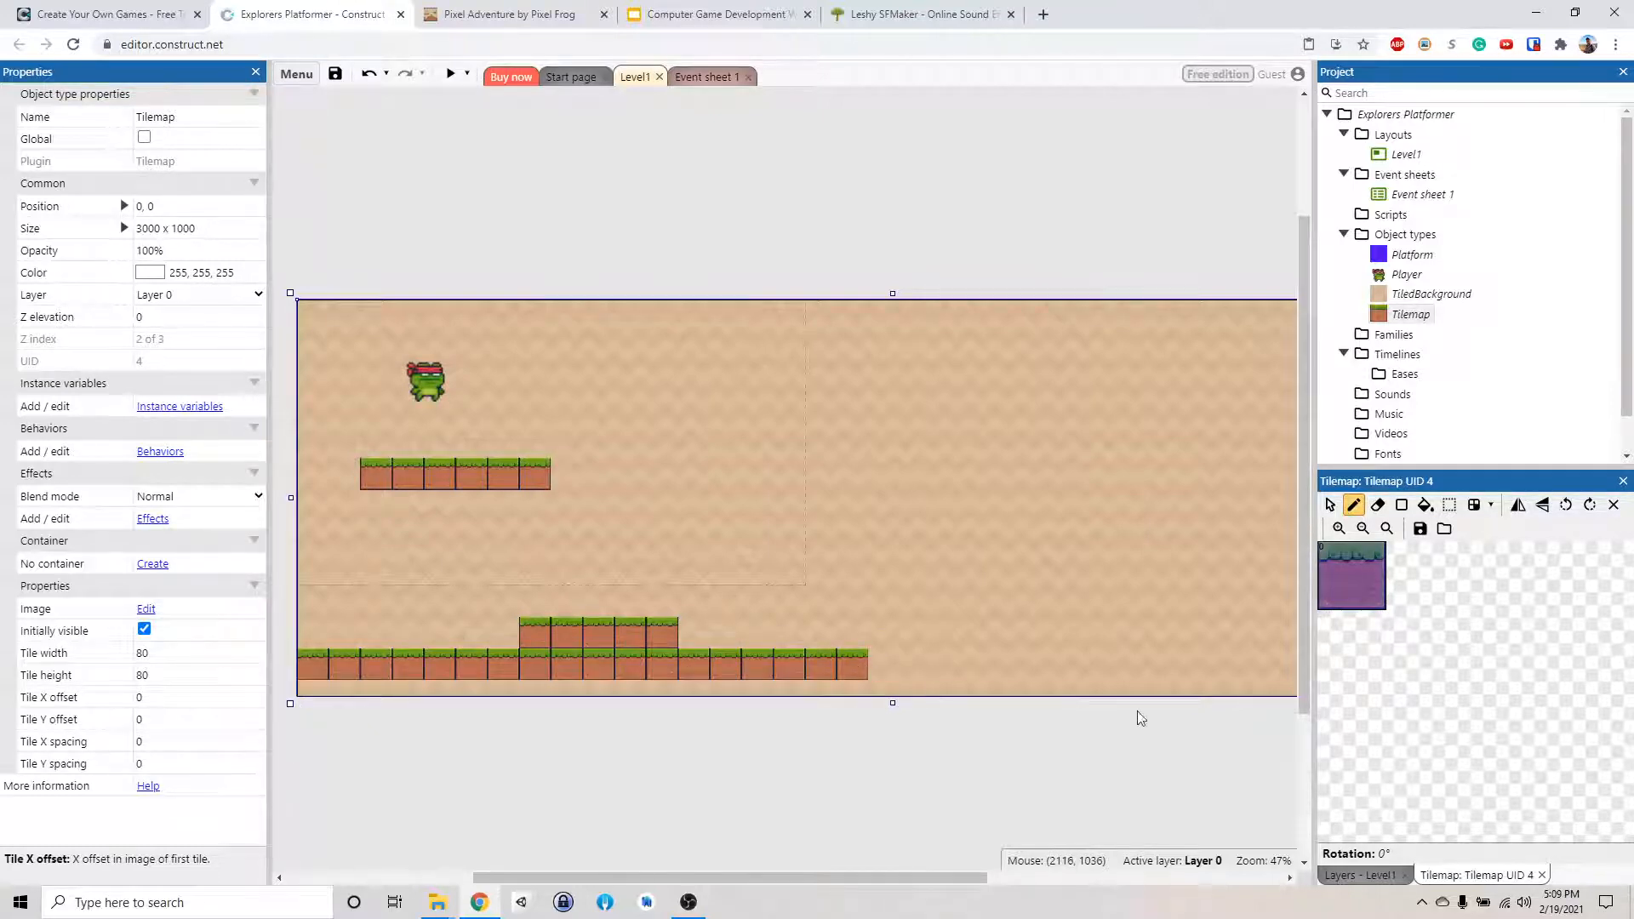
- Paint a floating grass-dirt ledge on the right side of Level1
click(818, 570)
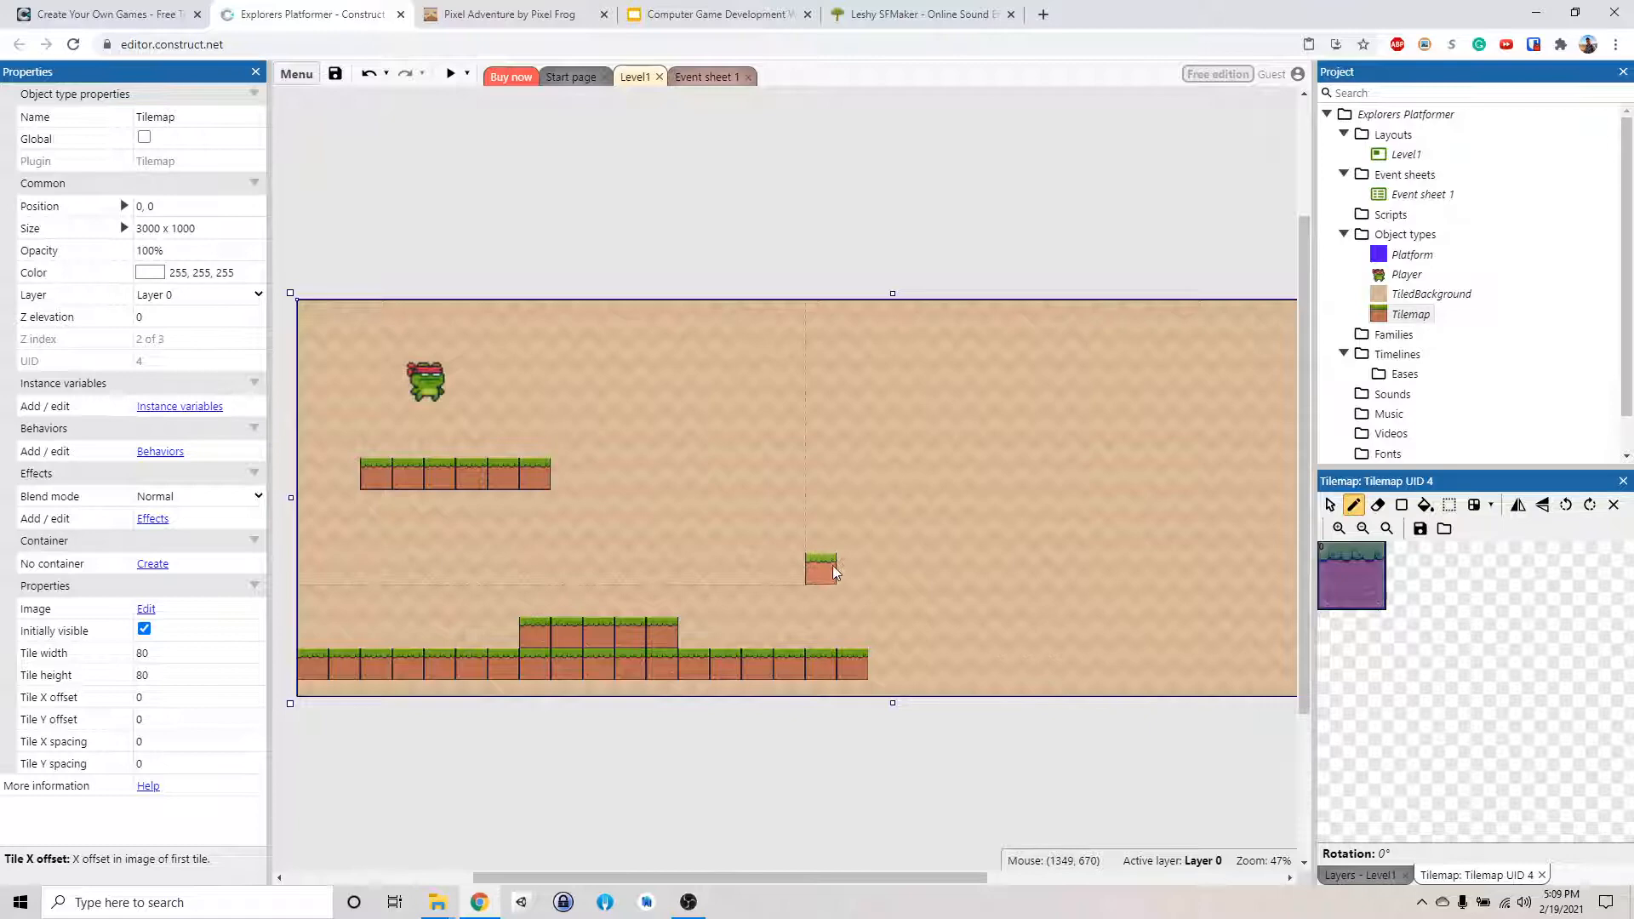
drag(820, 572, 756, 565)
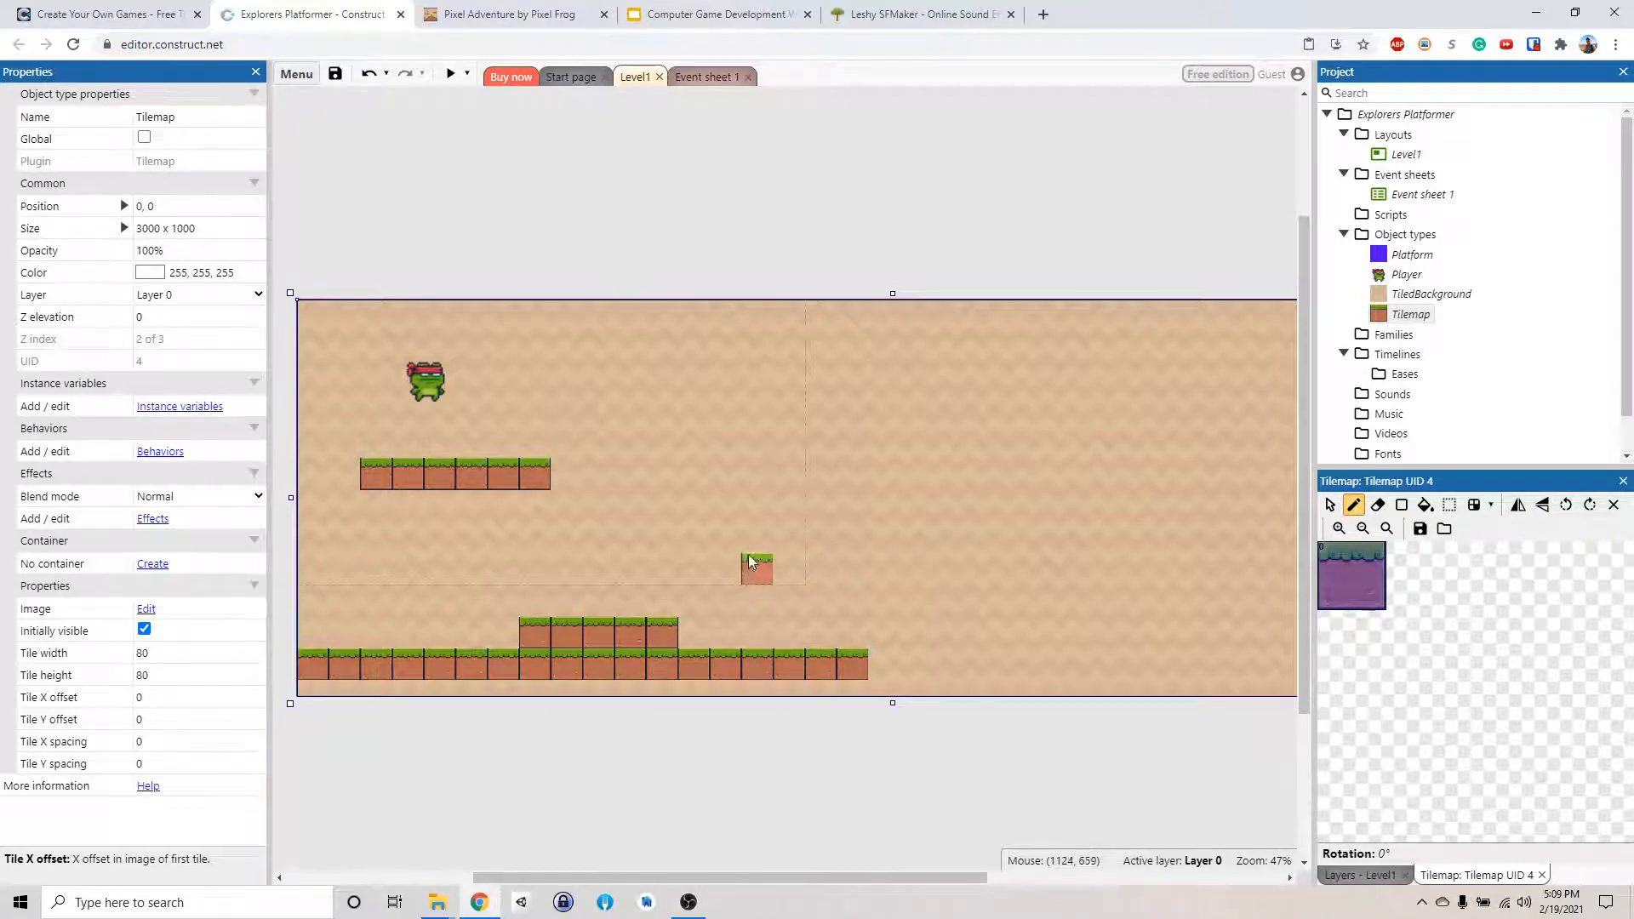
drag(756, 565, 922, 539)
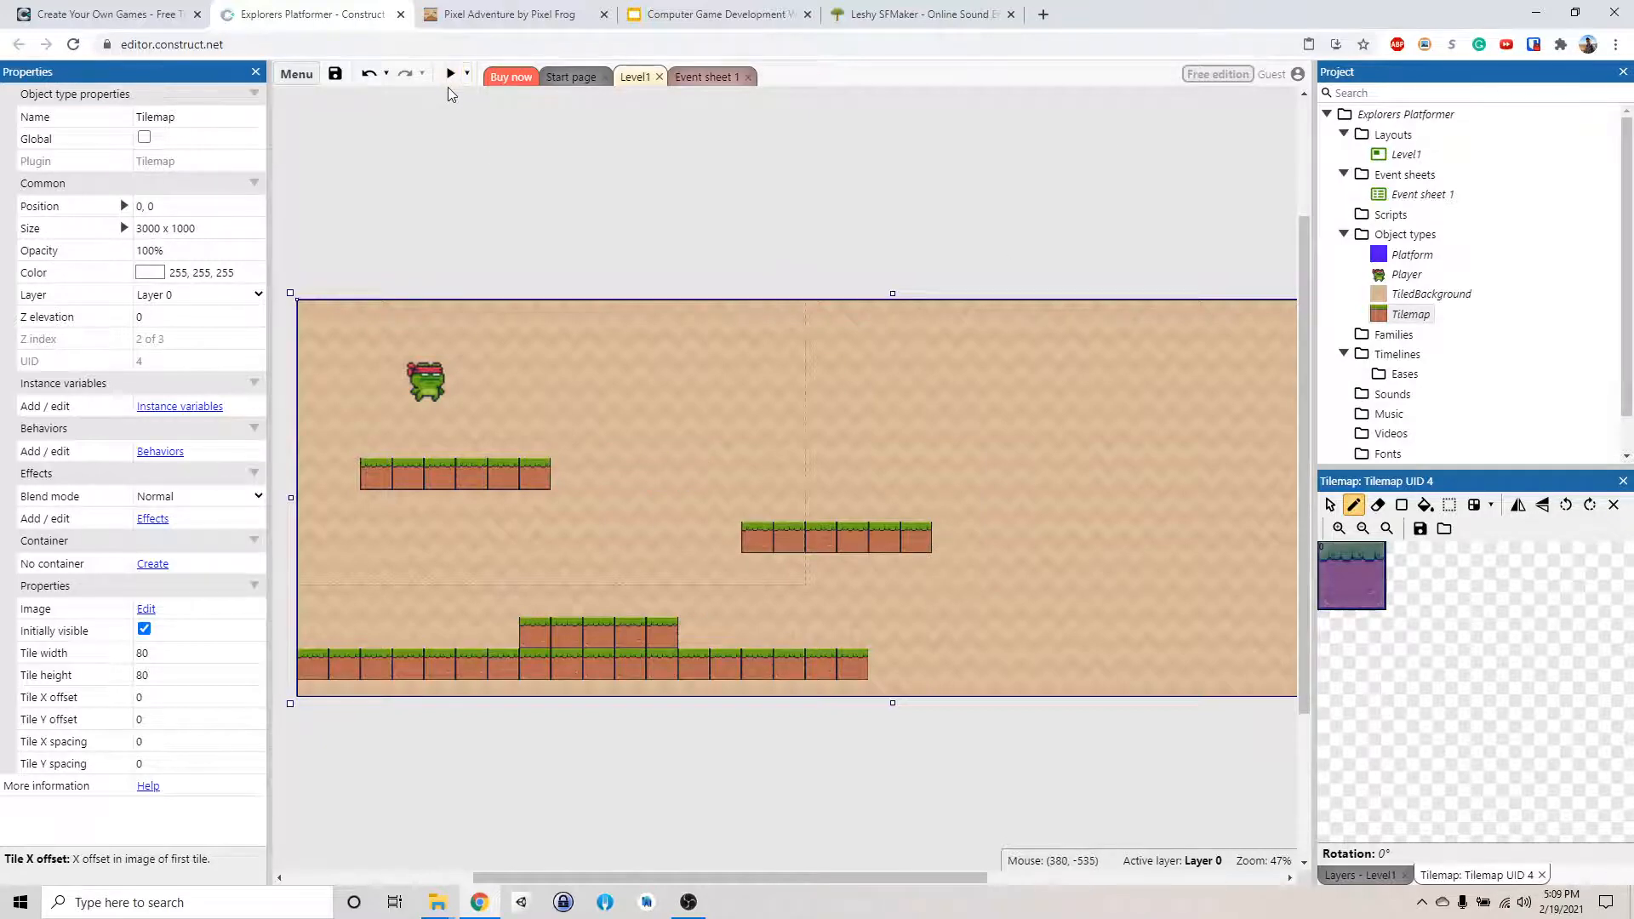
click(450, 73)
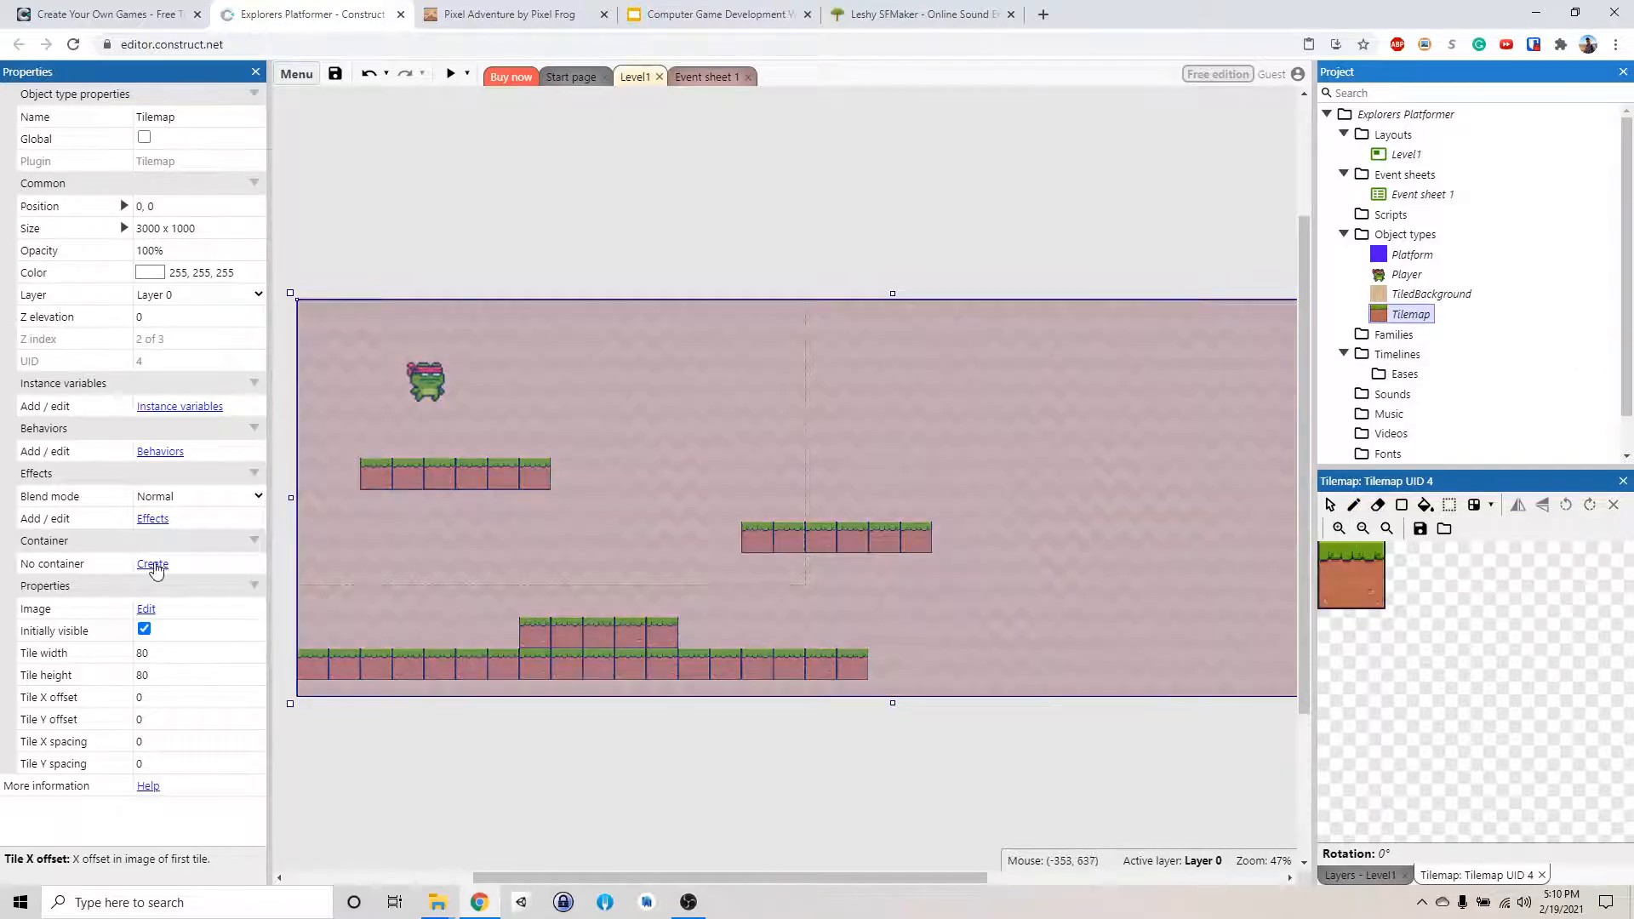
- Add the Solid behavior to the Tilemap and launch a preview of Level1
click(160, 451)
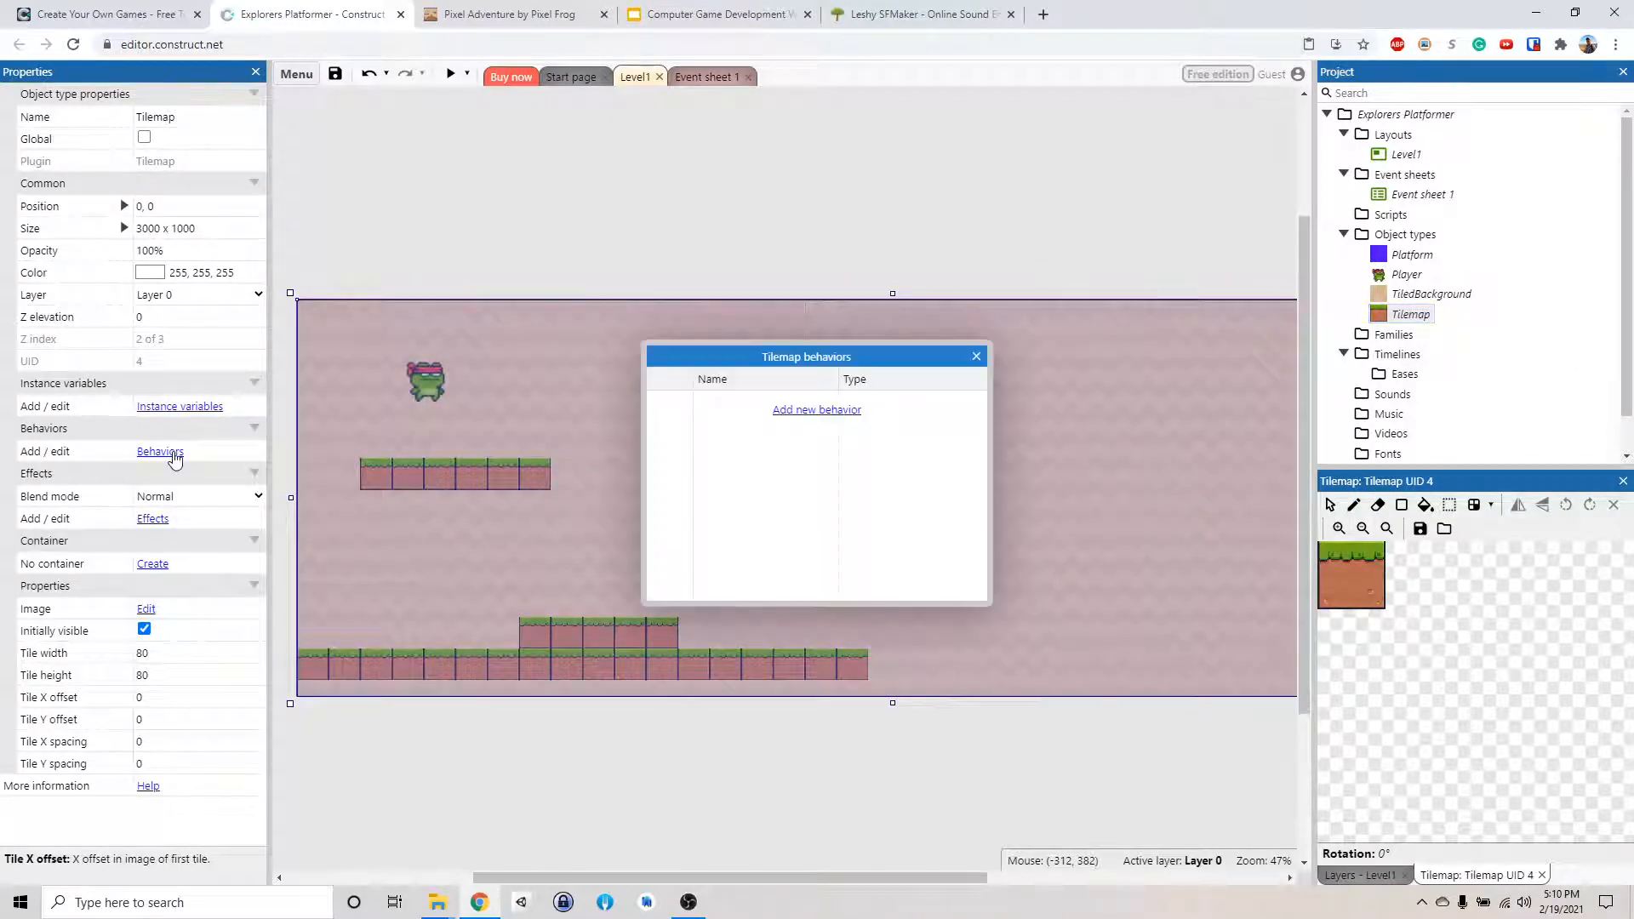
click(815, 408)
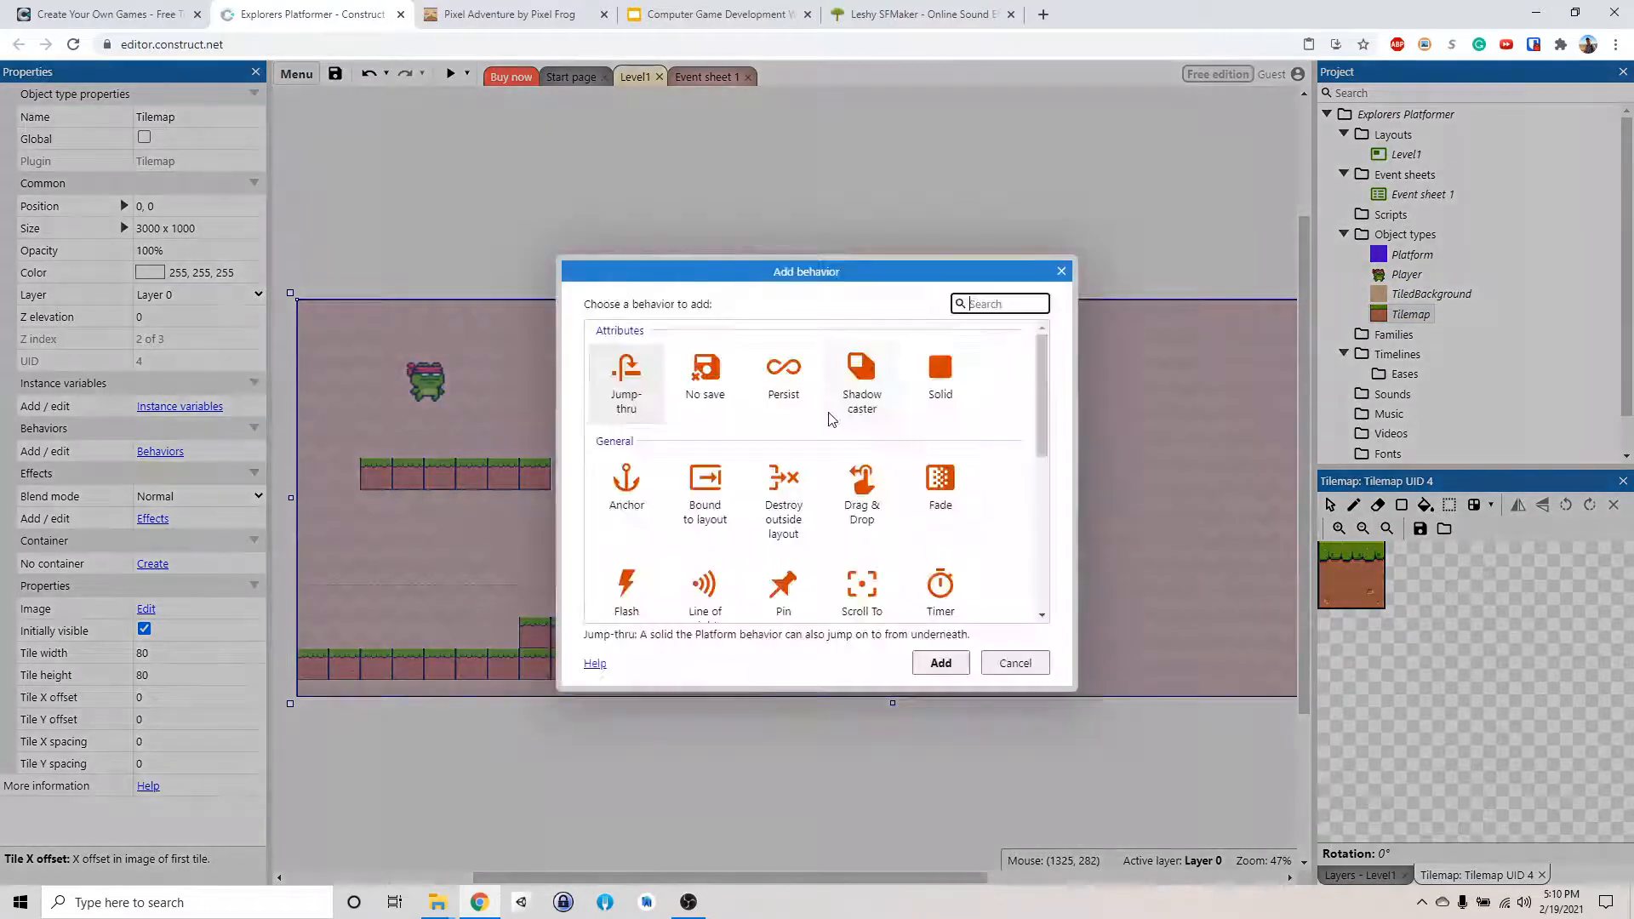
click(940, 378)
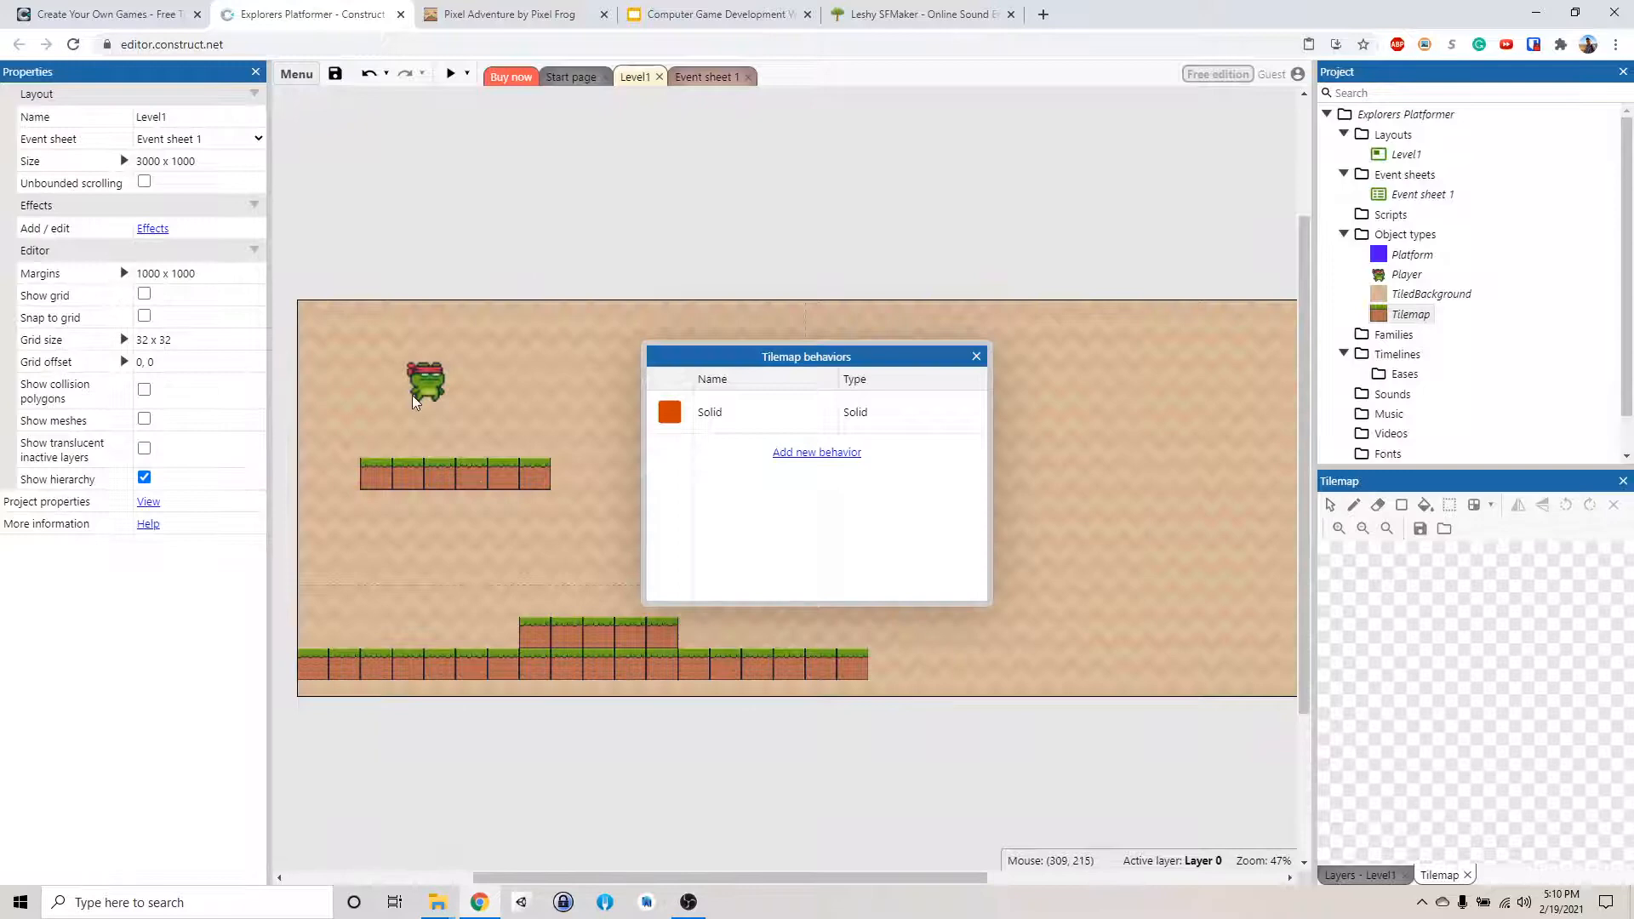
click(975, 356)
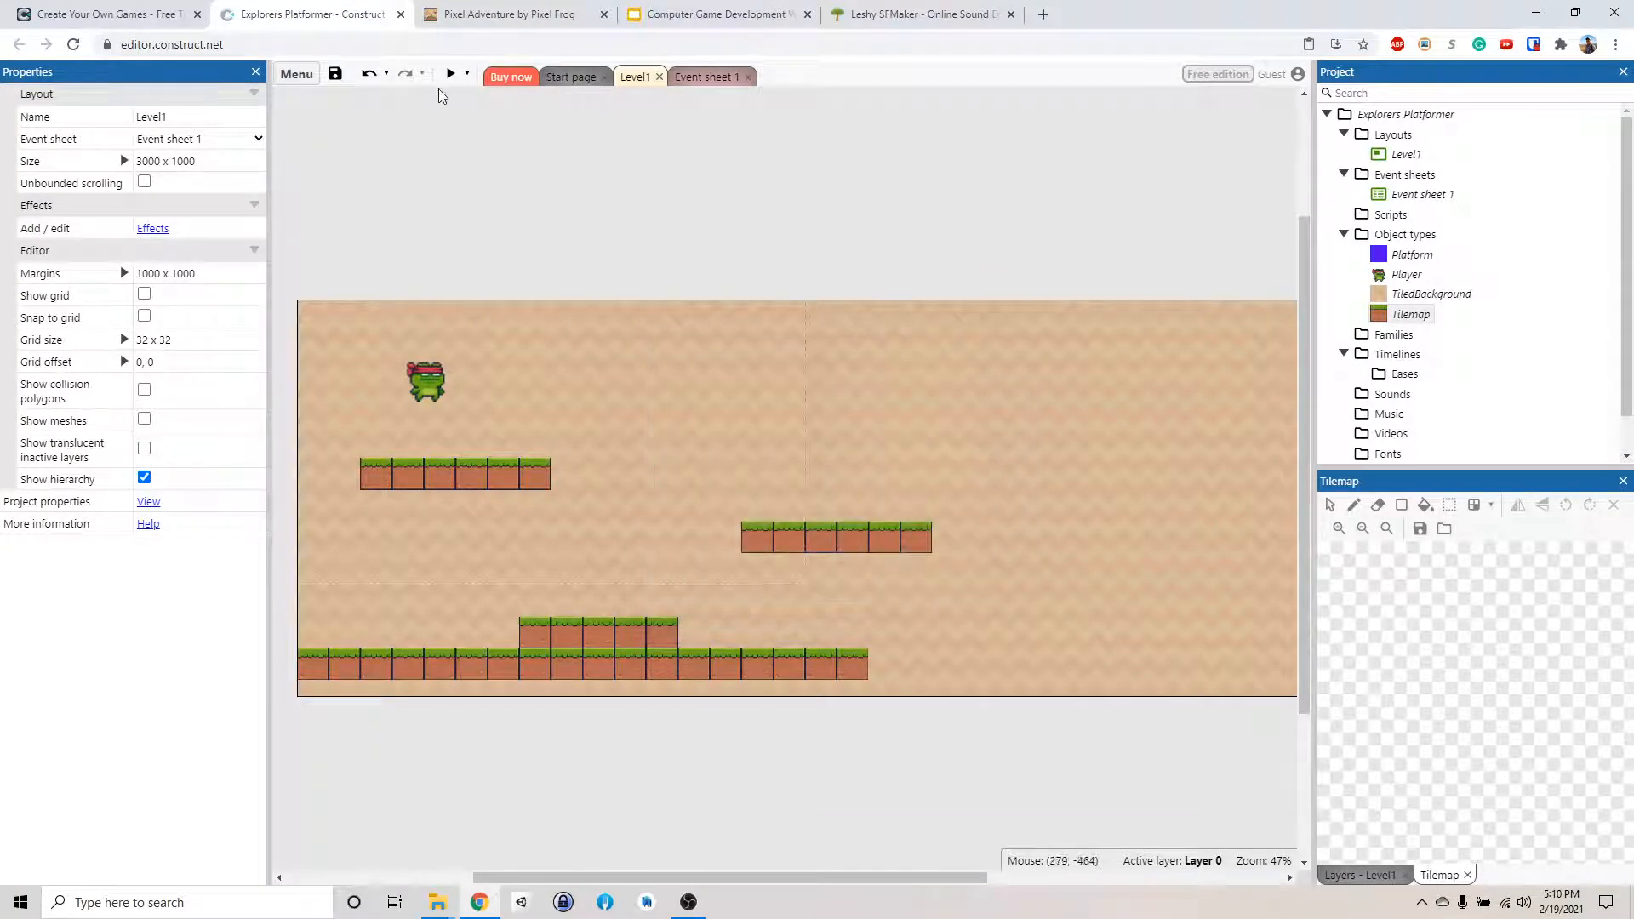
click(449, 73)
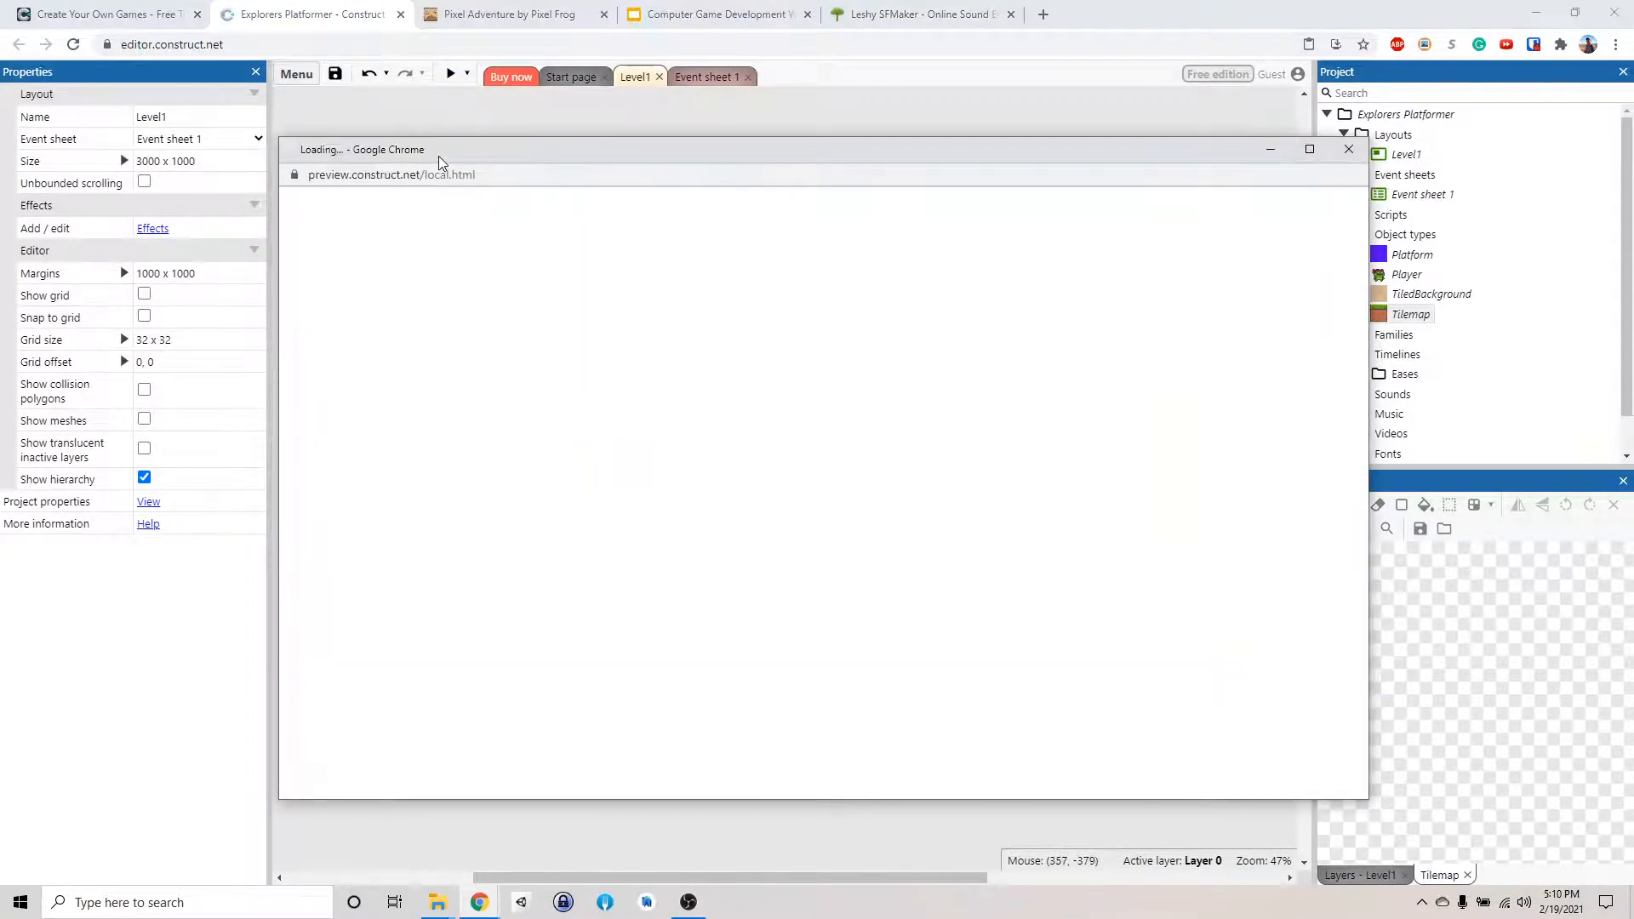